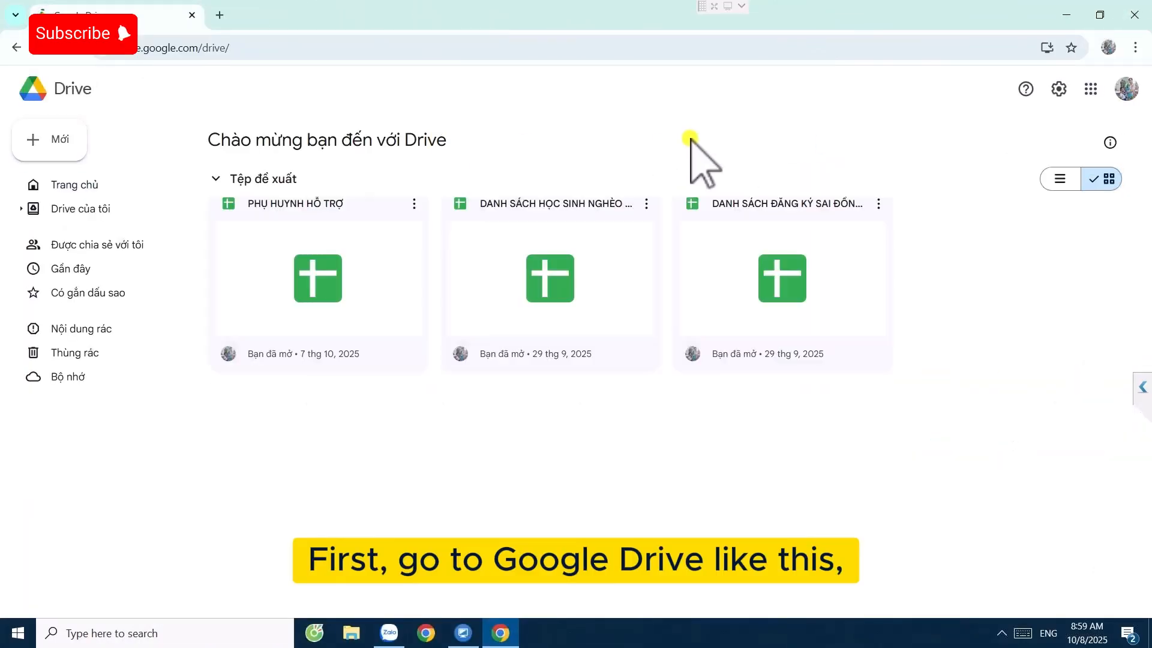
- Open My Drive's details Activity history, showing the seven permanently deleted files
{"action": "left_click", "coordinate": [73, 184]}
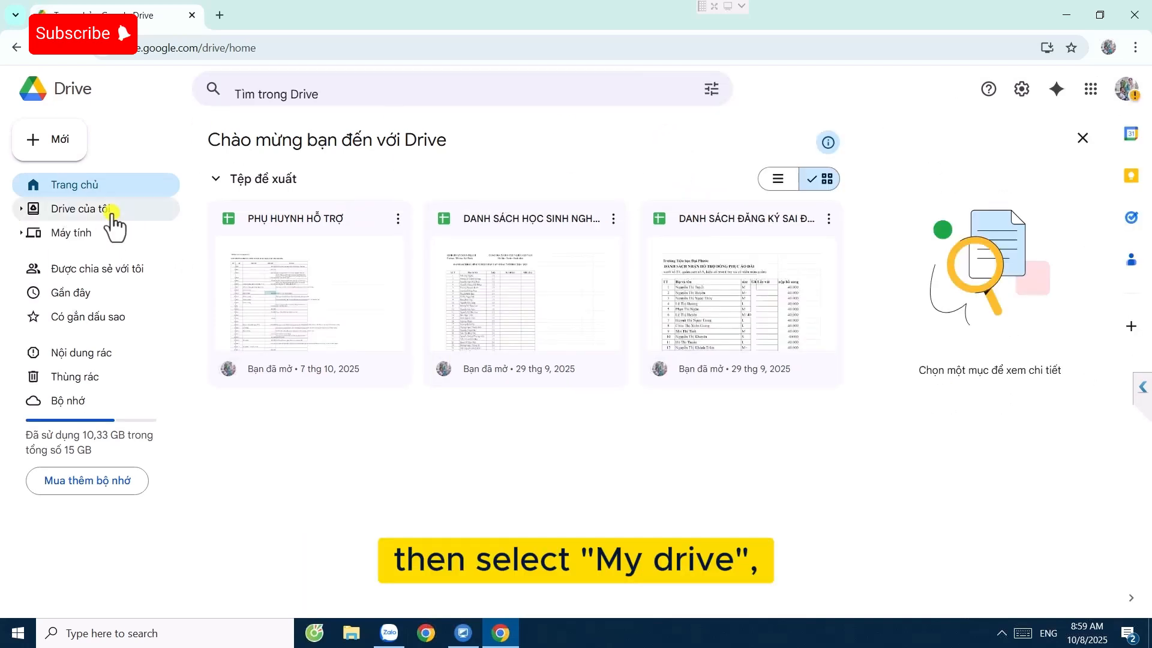
{"action": "left_click", "coordinate": [81, 208]}
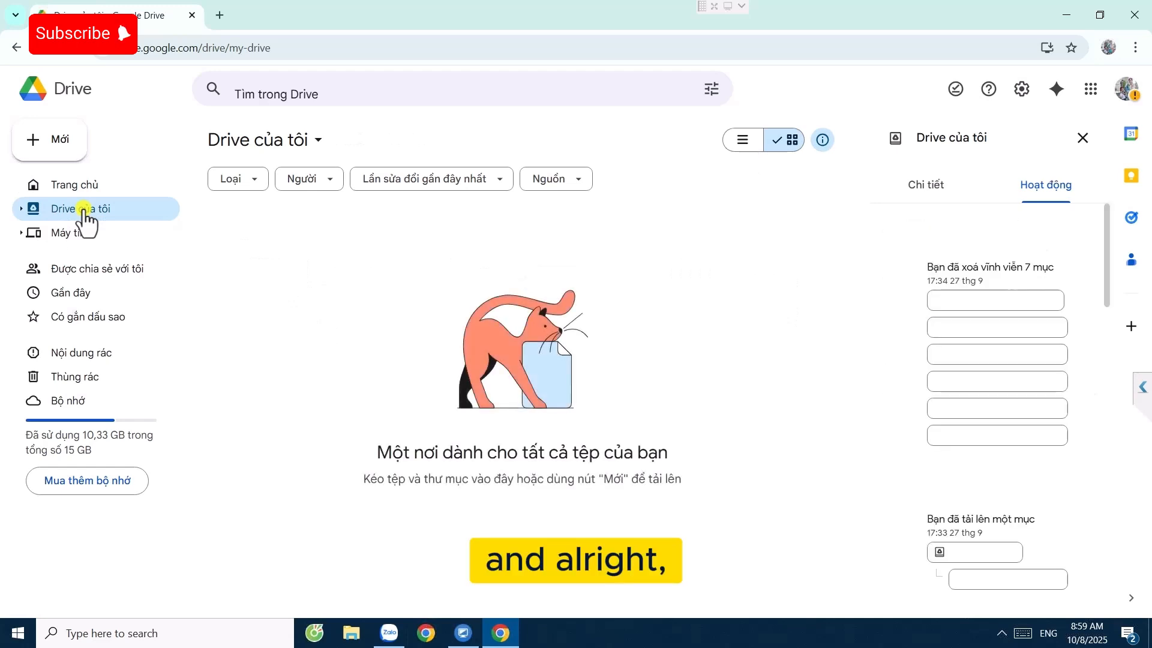
{"action": "left_click", "coordinate": [1082, 137]}
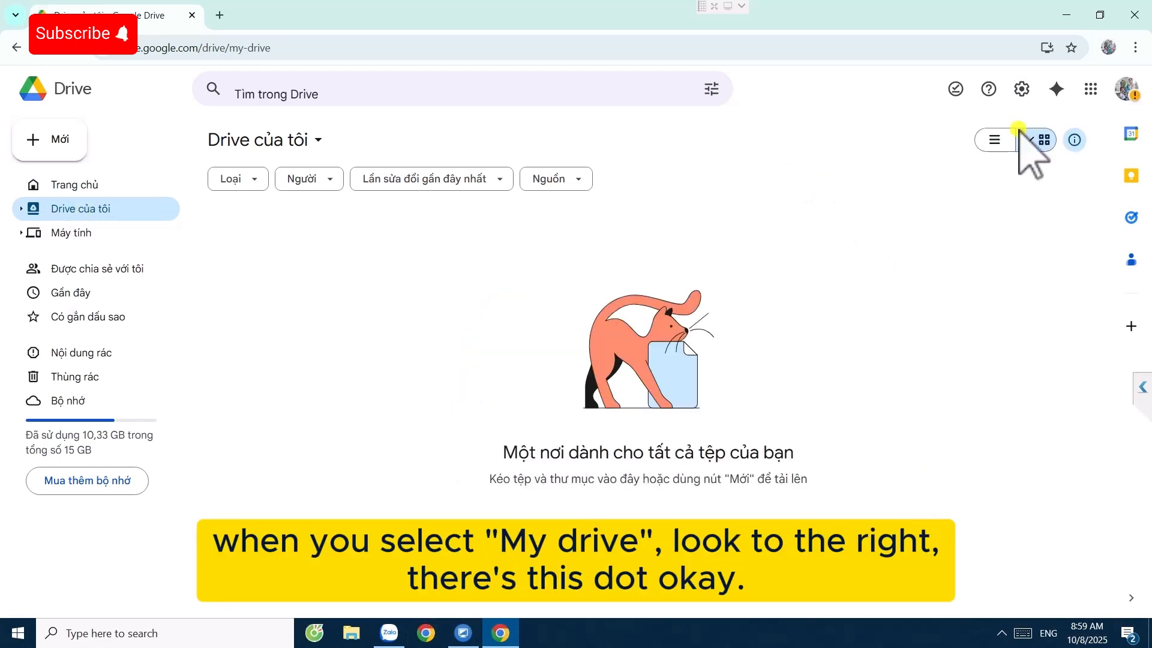
{"action": "left_click", "coordinate": [1074, 140]}
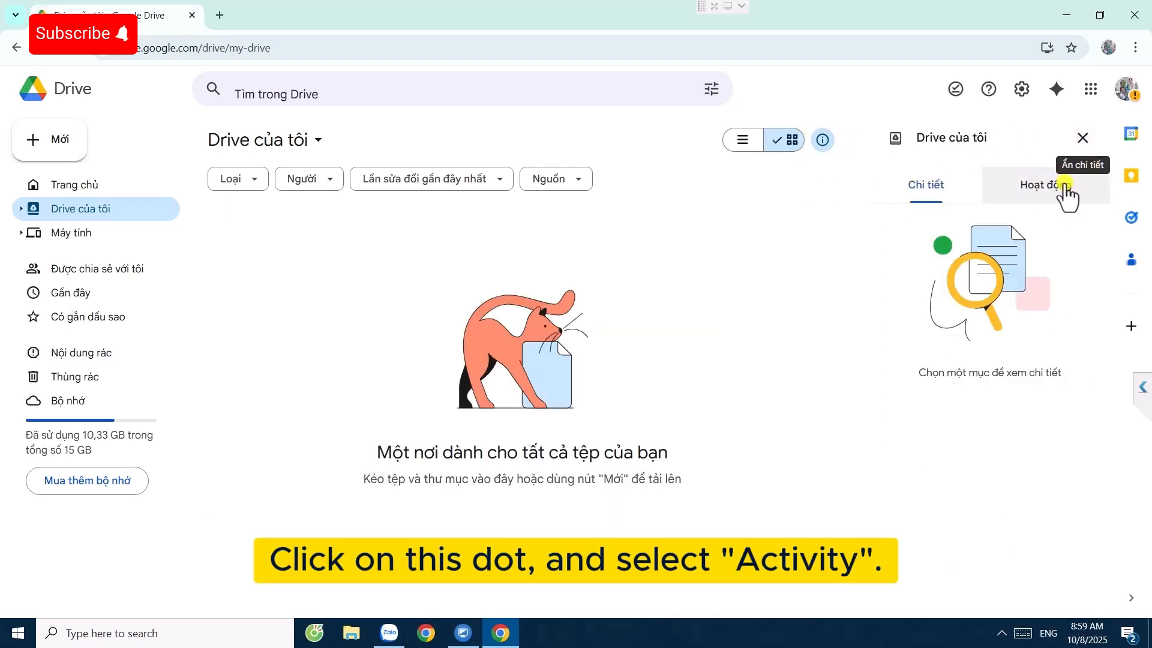
{"action": "left_click", "coordinate": [1045, 184]}
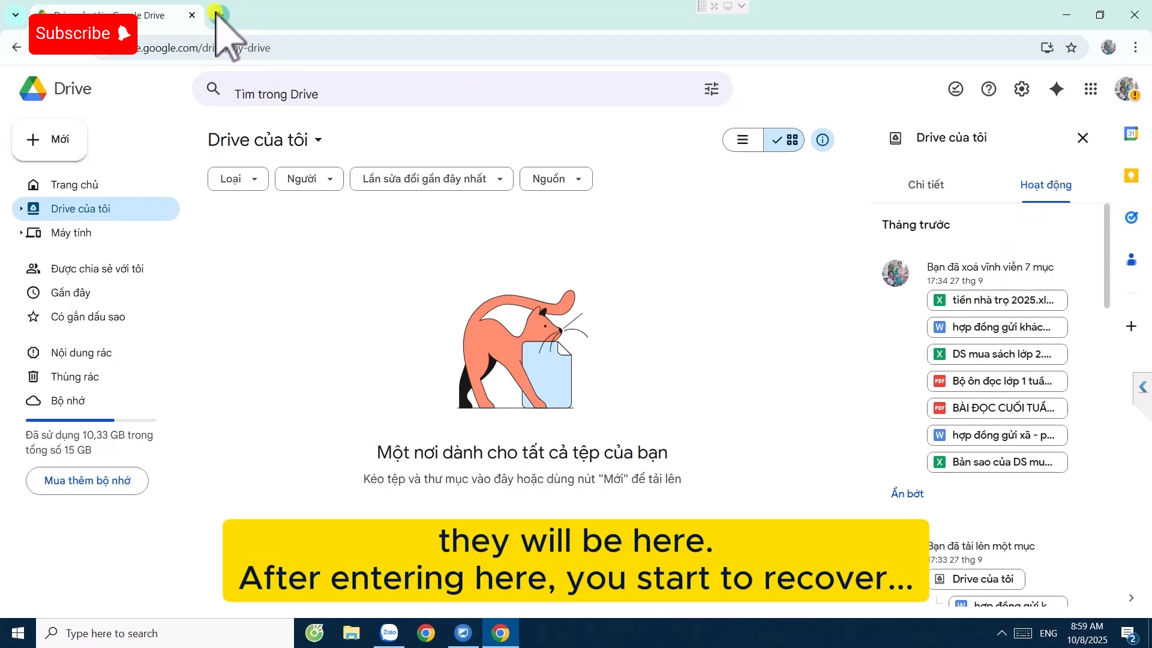
- Go to Google Drive Help in a new Chrome tab via the 'support' suggestion
{"action": "left_click", "coordinate": [397, 15]}
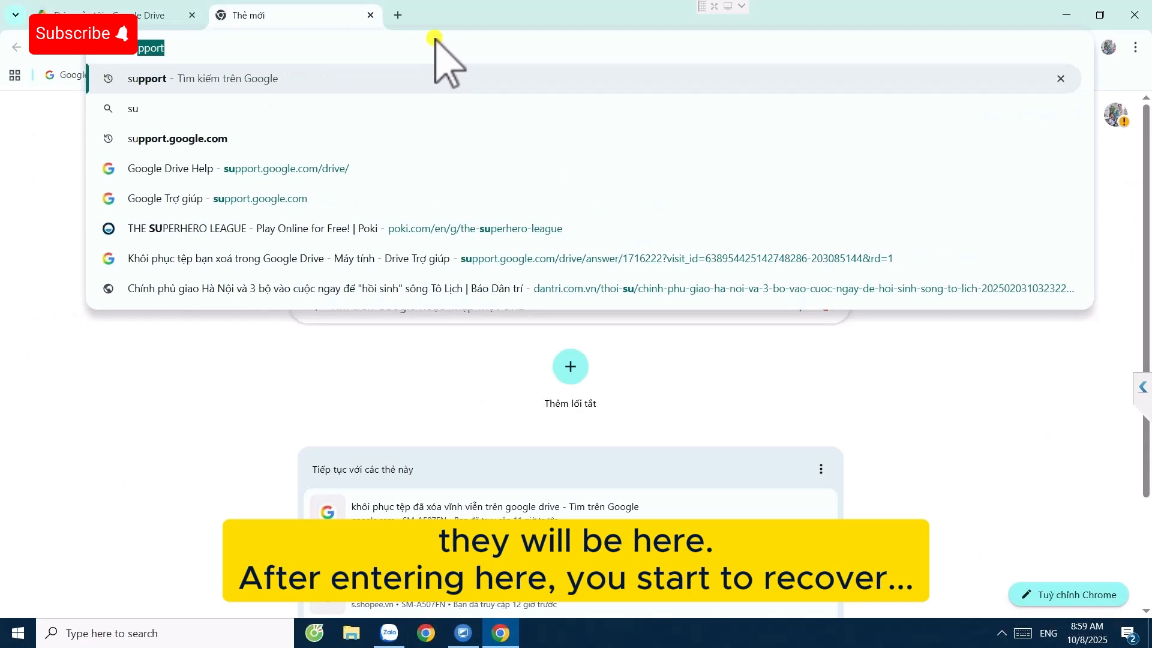
{"action": "mouse_move", "coordinate": [301, 170]}
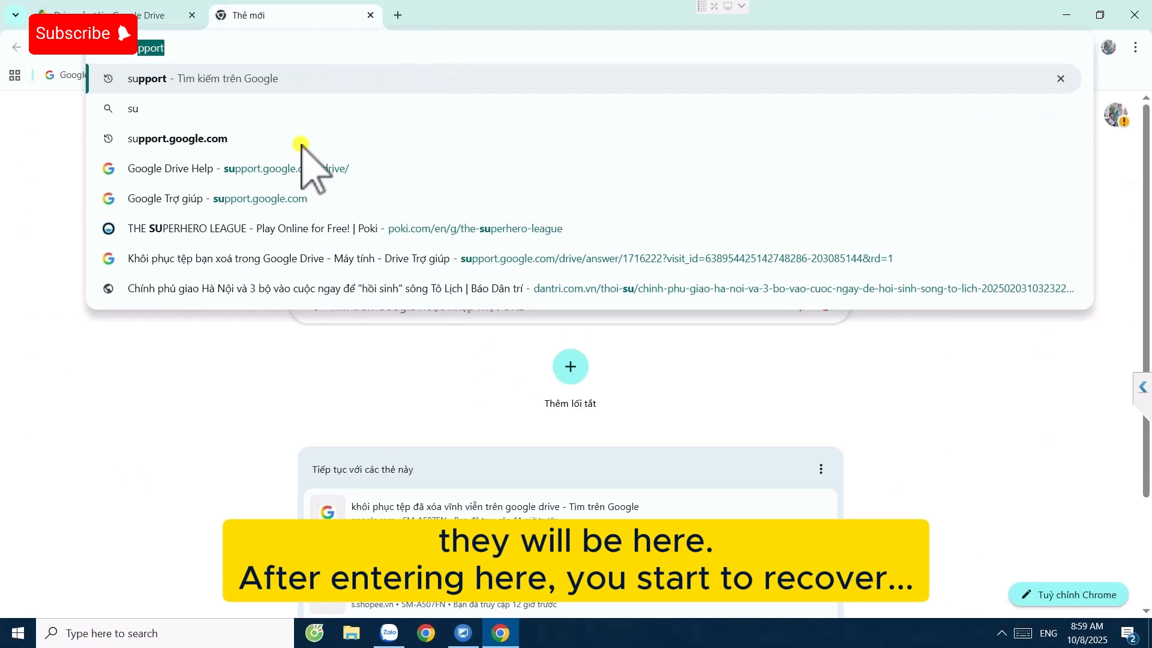
{"action": "left_click", "coordinate": [230, 168]}
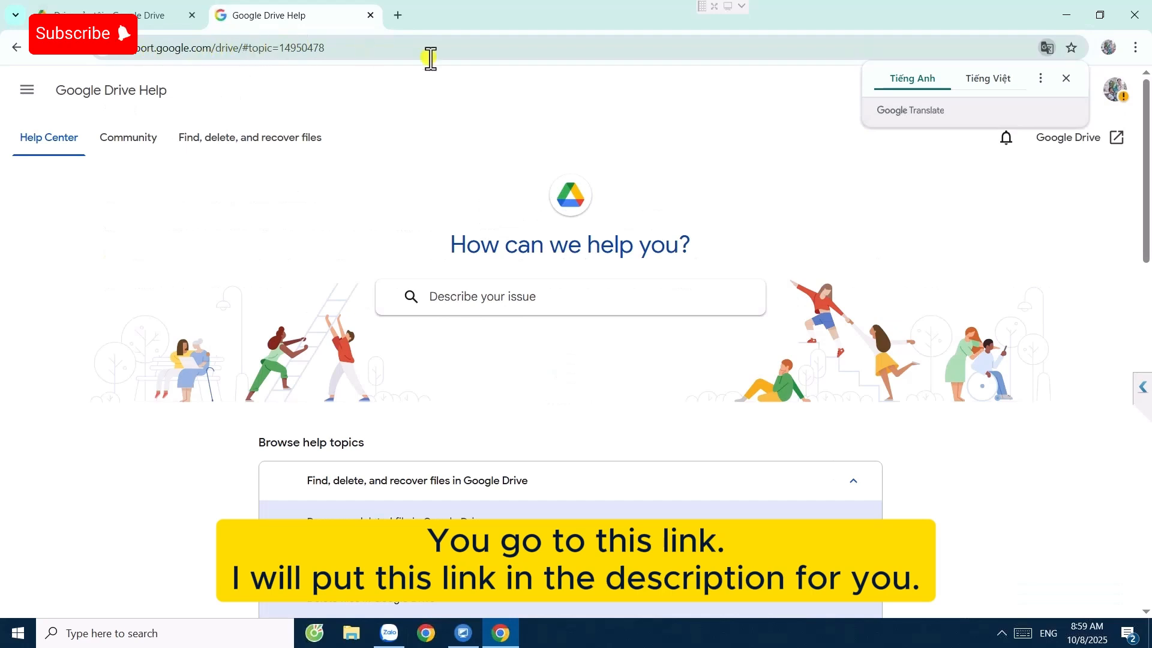
- Set the Help Center footer language to English (United States)
{"action": "scroll", "scroll_direction": "down", "scroll_amount": 3}
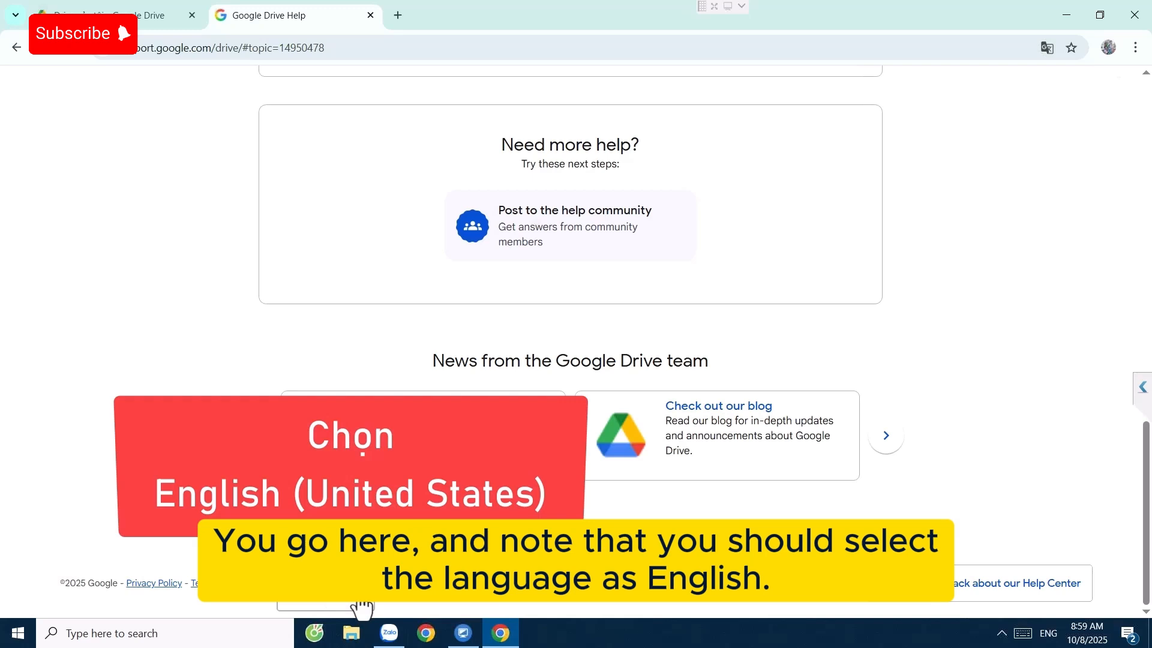
{"action": "left_click", "coordinate": [360, 602]}
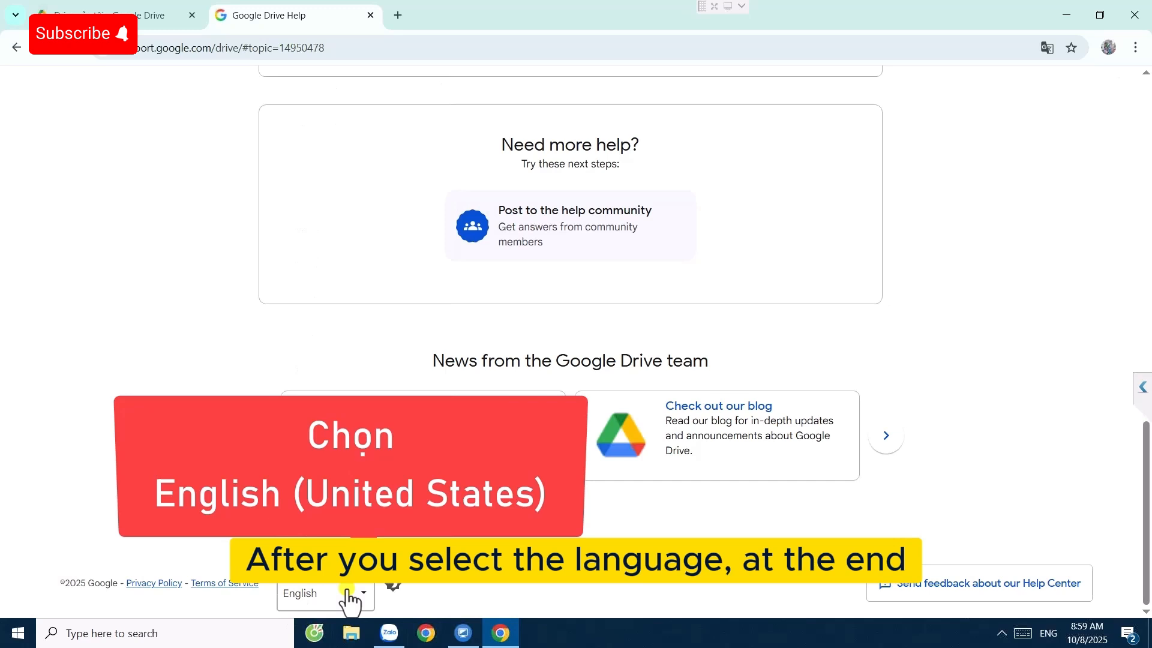
{"action": "scroll", "scroll_direction": "up", "scroll_amount": 3}
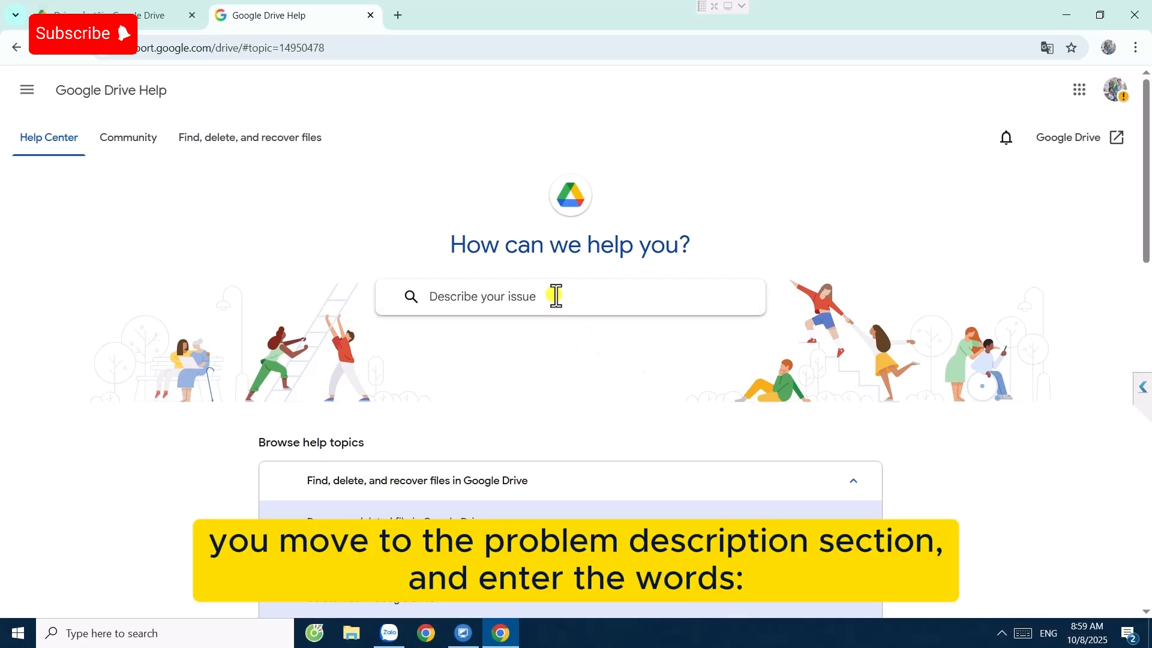
- Search Help for 'recover permanently deleted files' and go to Contact us
{"action": "type", "text": "per"}
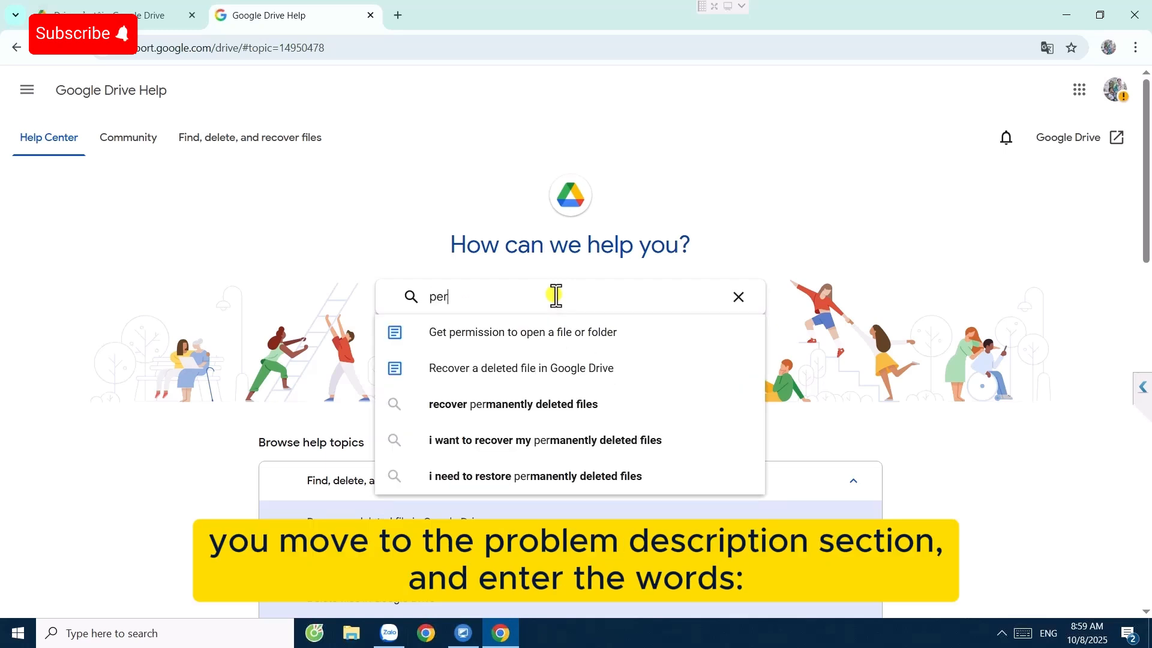
{"action": "mouse_move", "coordinate": [540, 409]}
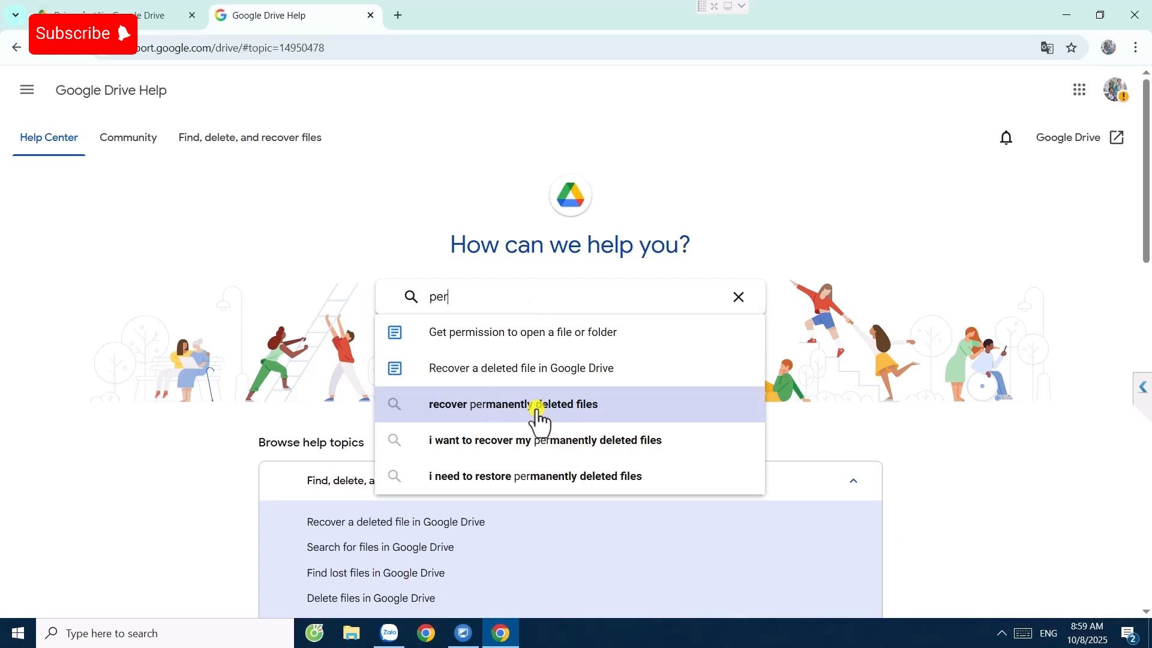
{"action": "left_click", "coordinate": [513, 404]}
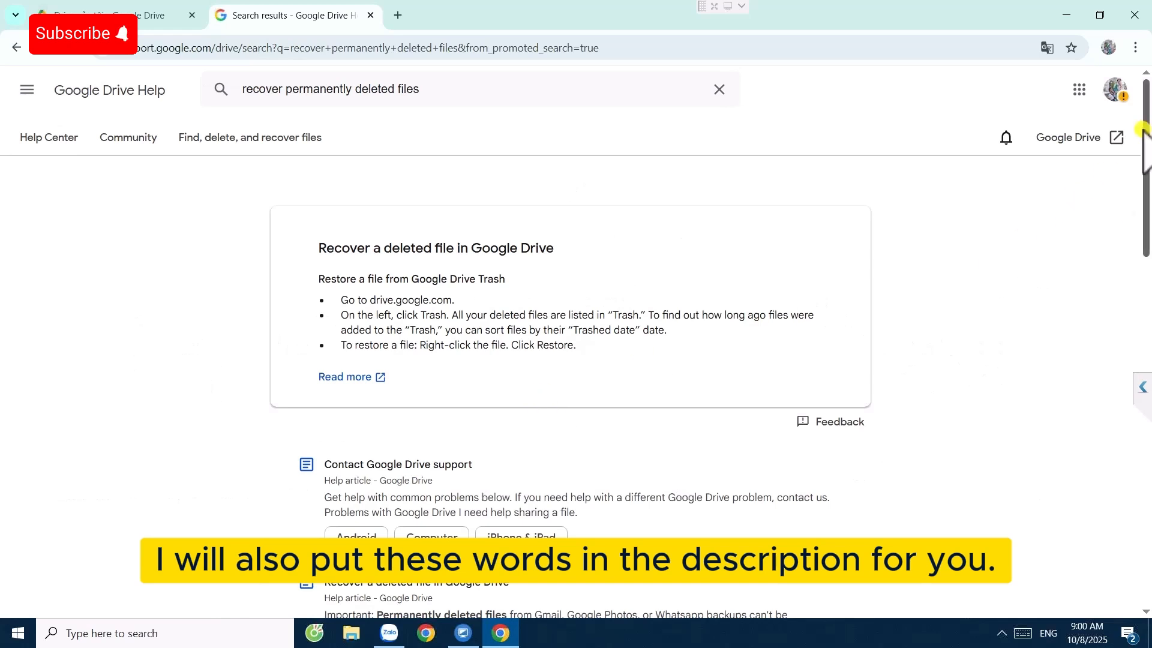
{"action": "scroll", "scroll_direction": "down", "scroll_amount": 3}
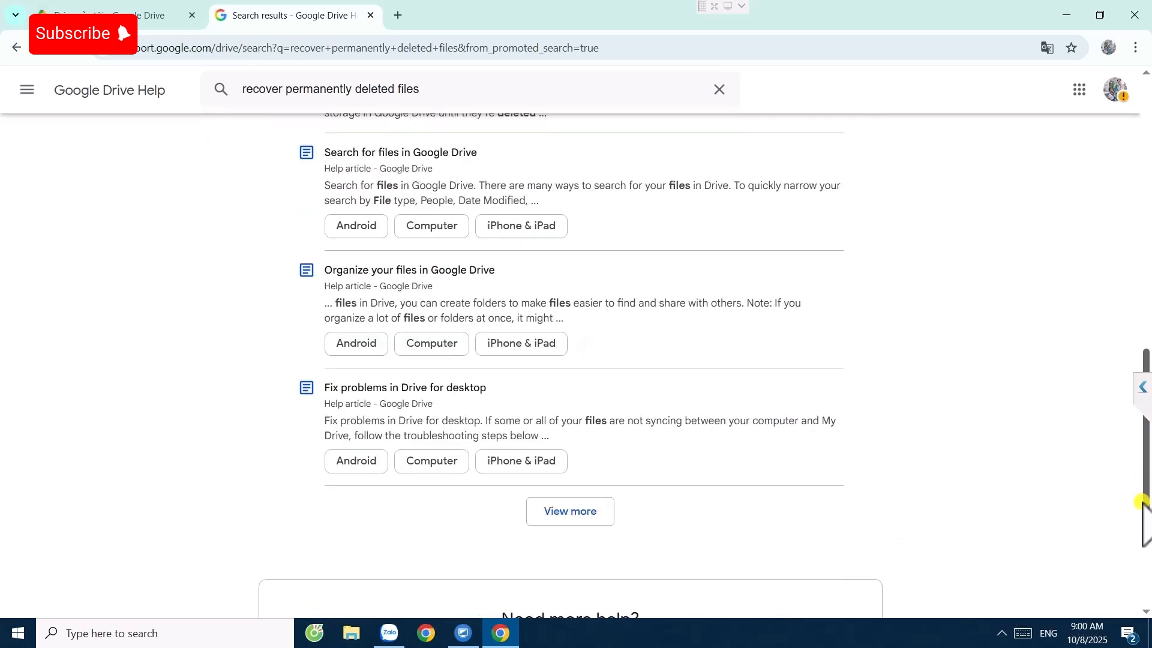
{"action": "scroll", "scroll_direction": "down", "scroll_amount": 3}
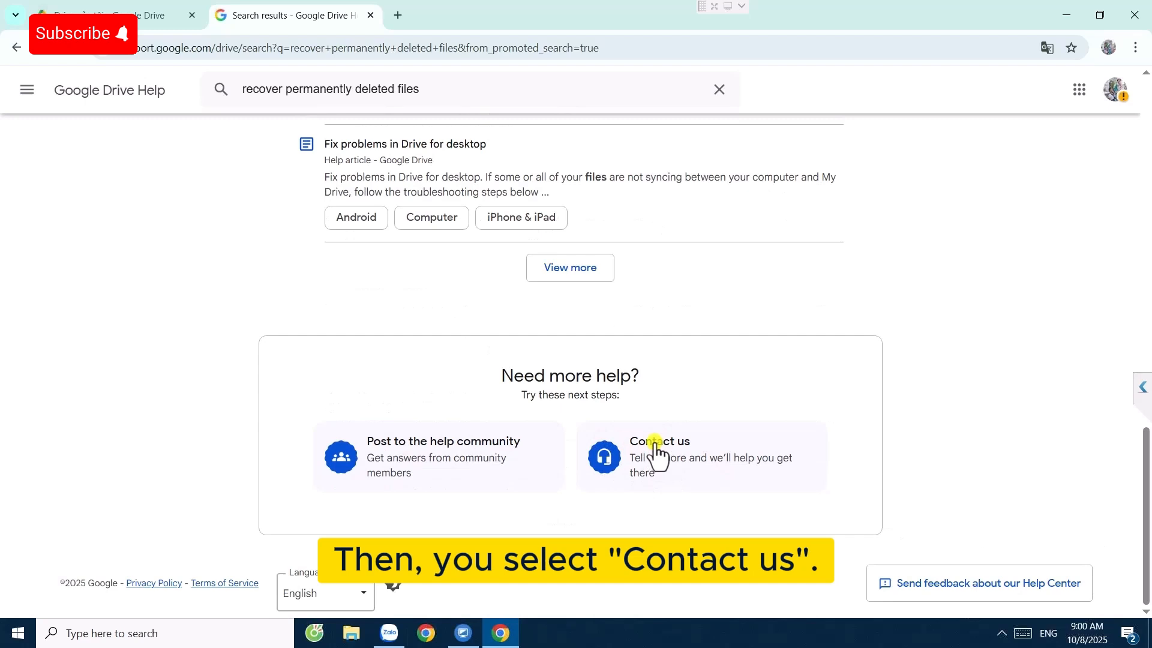
{"action": "left_click", "coordinate": [657, 455]}
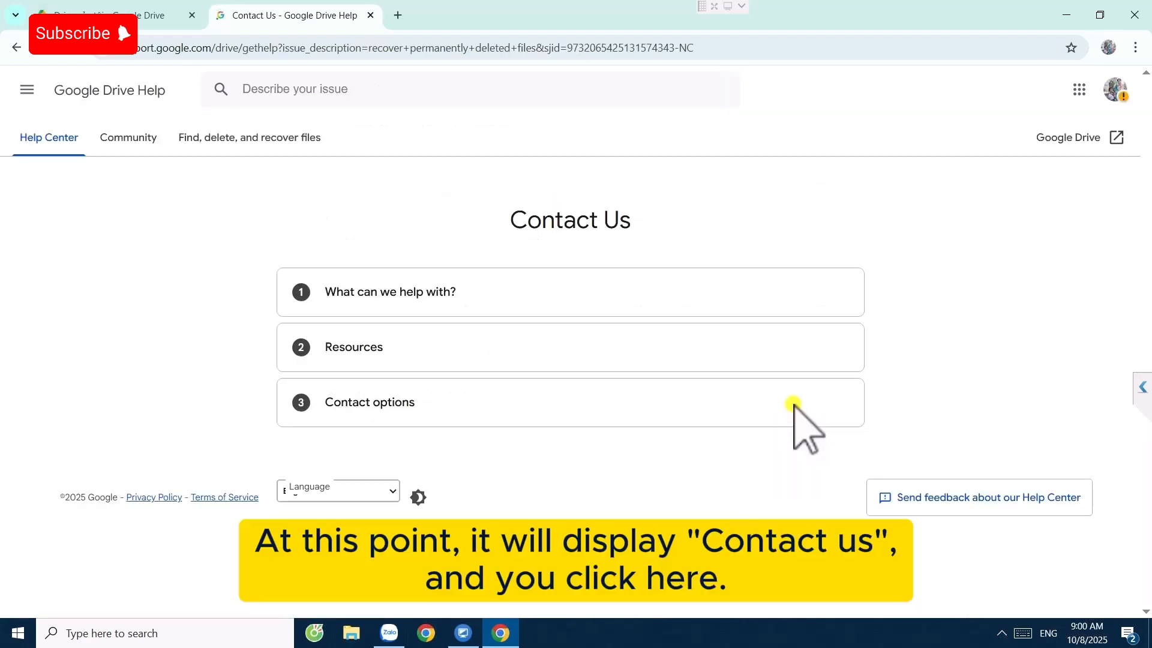
- Submit the prefilled issue and pick the 'Permanently deleted my file' description
{"action": "left_click", "coordinate": [389, 292]}
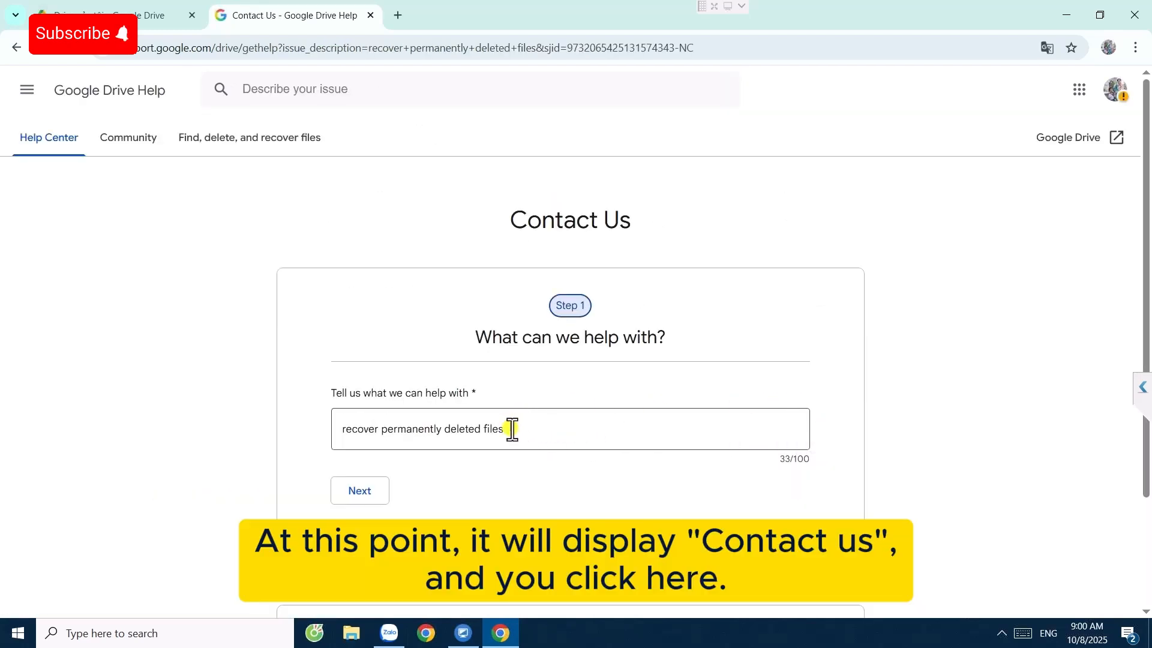
{"action": "triple_click", "coordinate": [425, 429]}
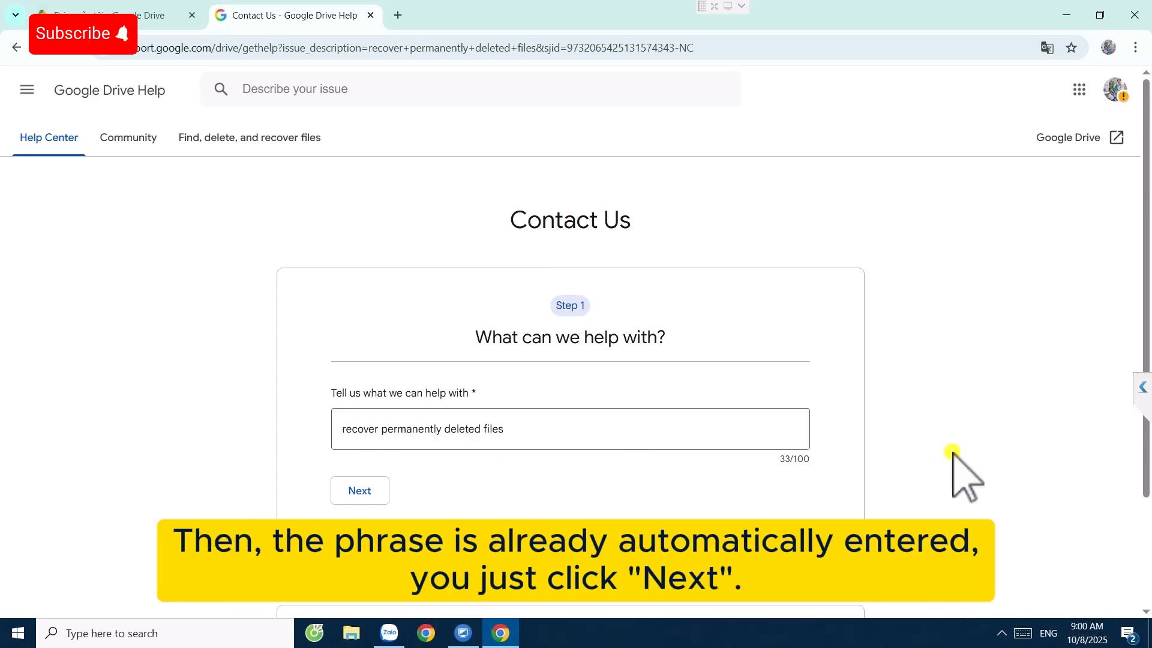
{"action": "left_click", "coordinate": [360, 490]}
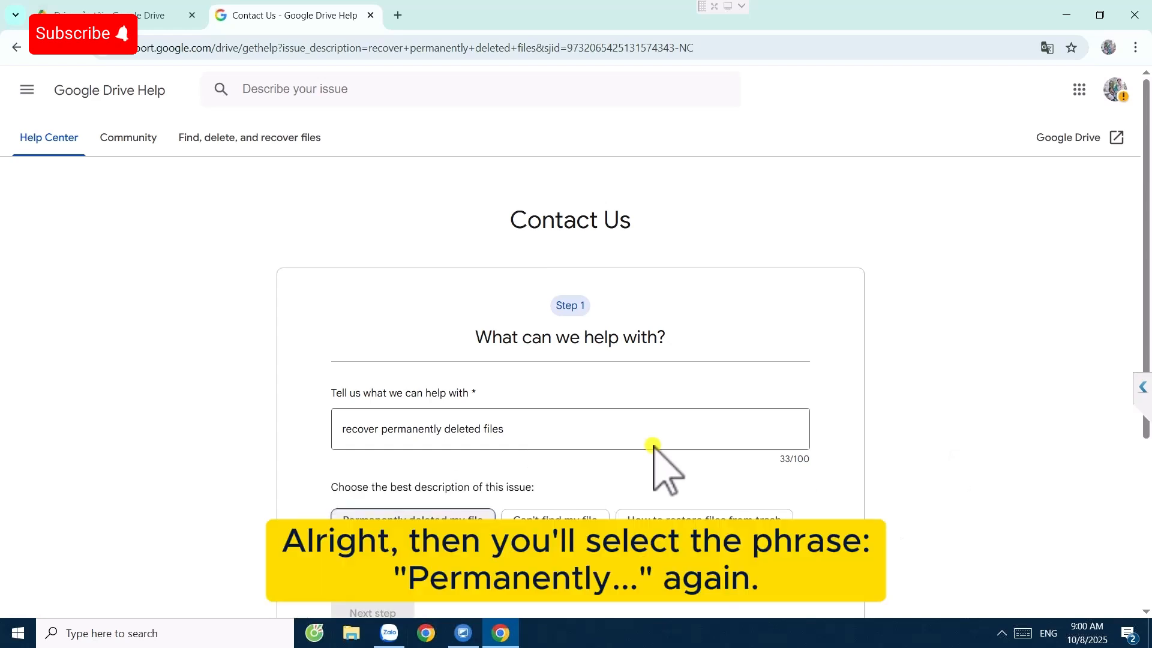
{"action": "mouse_move", "coordinate": [613, 450]}
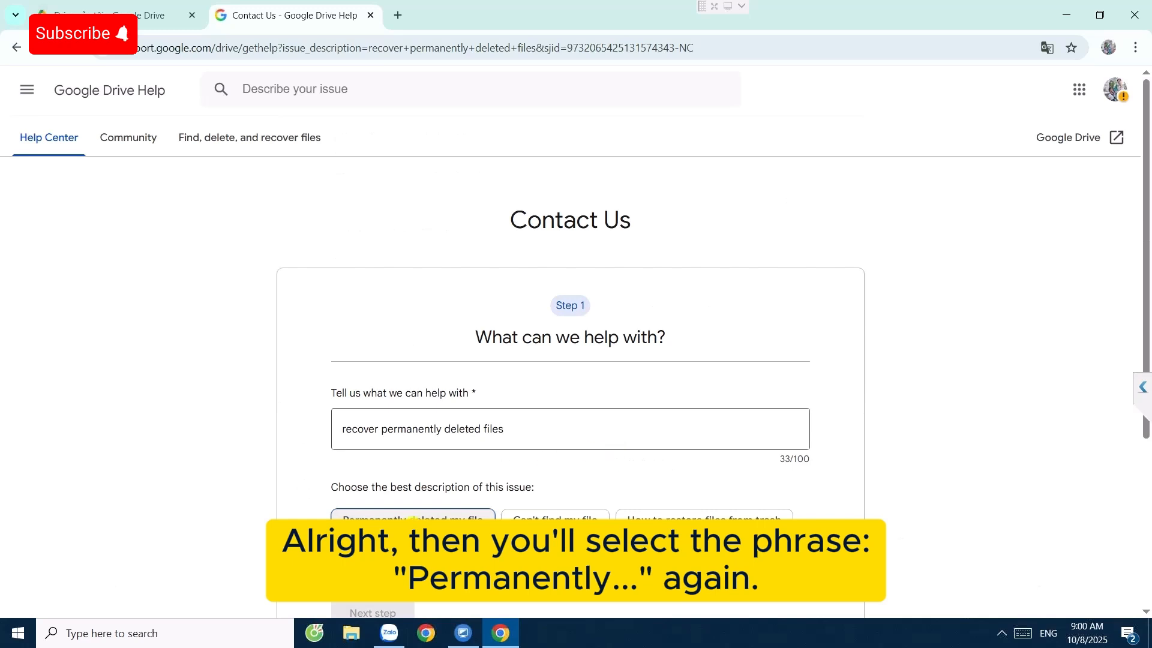
{"action": "left_click", "coordinate": [413, 520]}
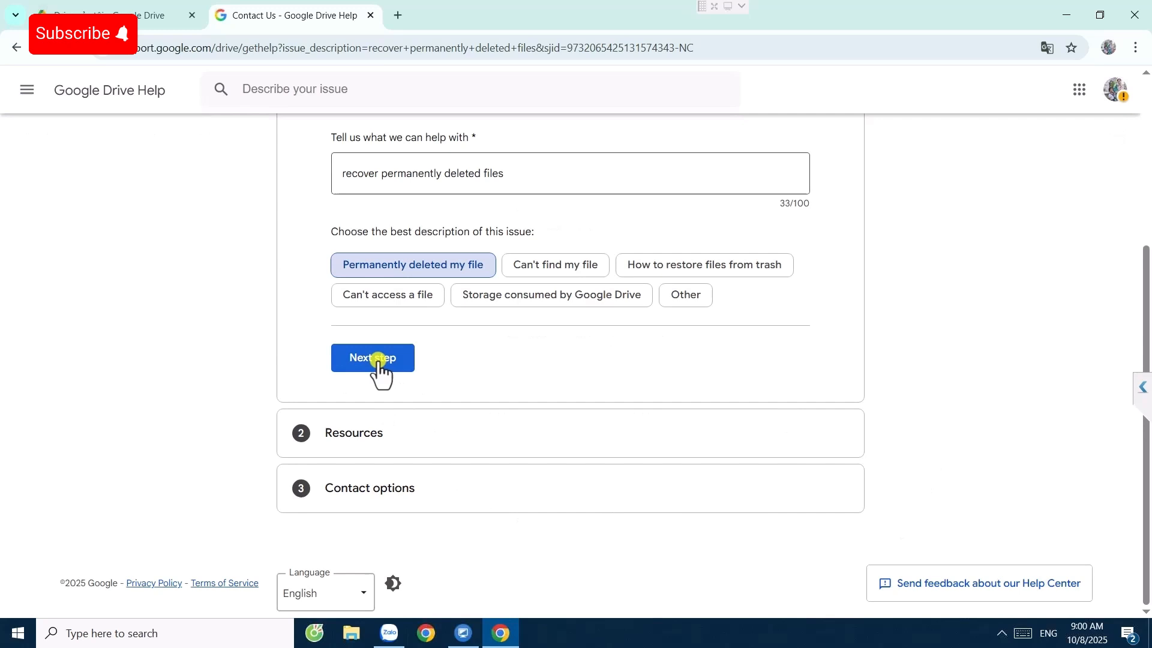
- Advance through both Next steps and start Request file recovery
{"action": "left_click", "coordinate": [373, 357]}
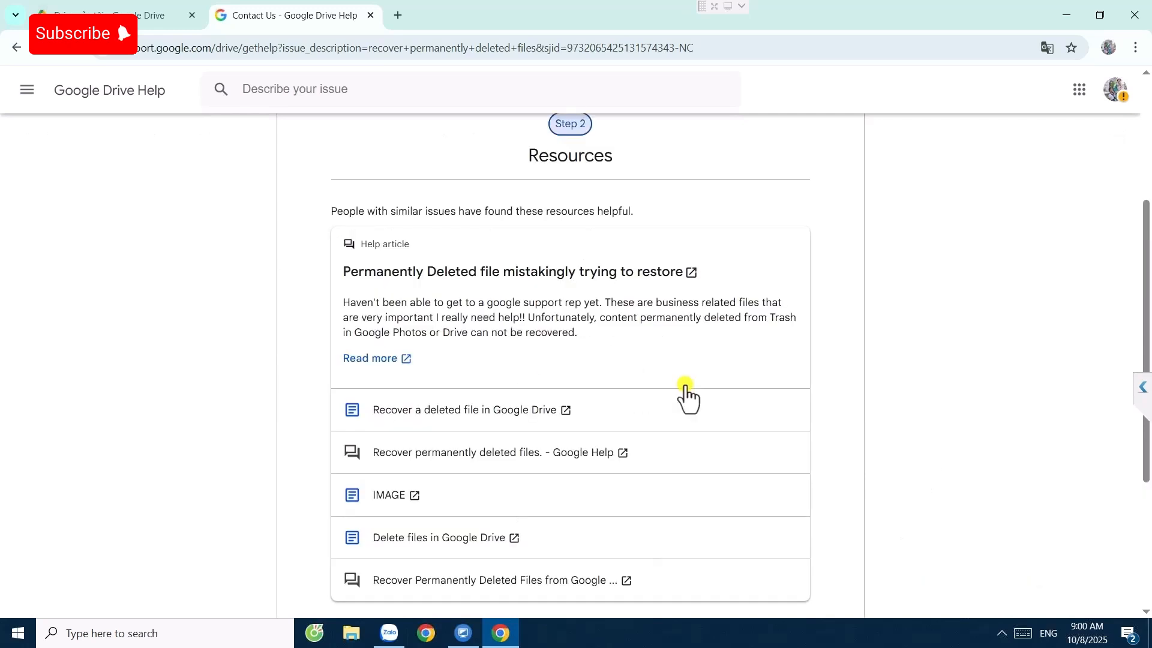
{"action": "scroll", "scroll_direction": "down", "scroll_amount": 3}
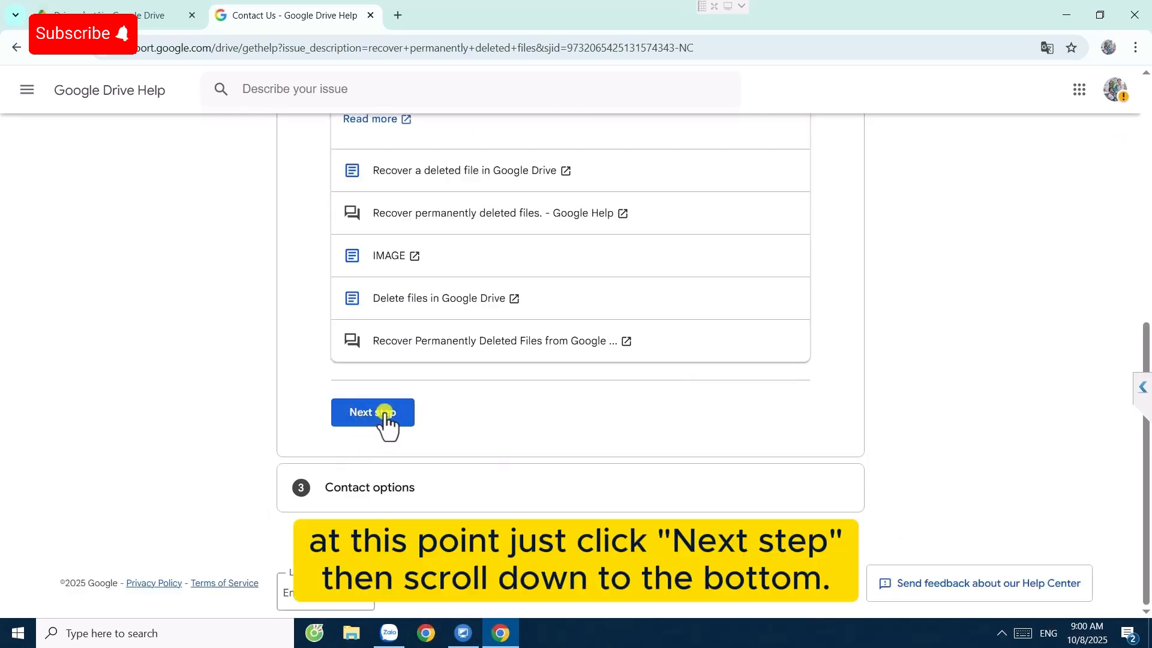
{"action": "left_click", "coordinate": [372, 412]}
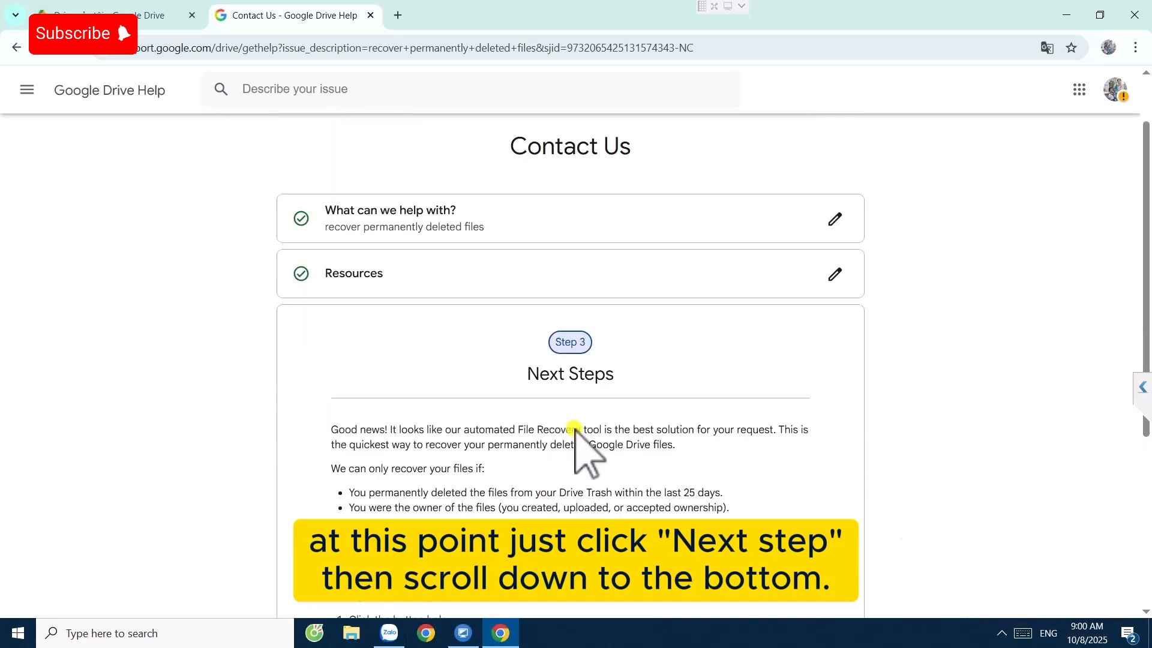
{"action": "scroll", "scroll_direction": "down", "scroll_amount": 3}
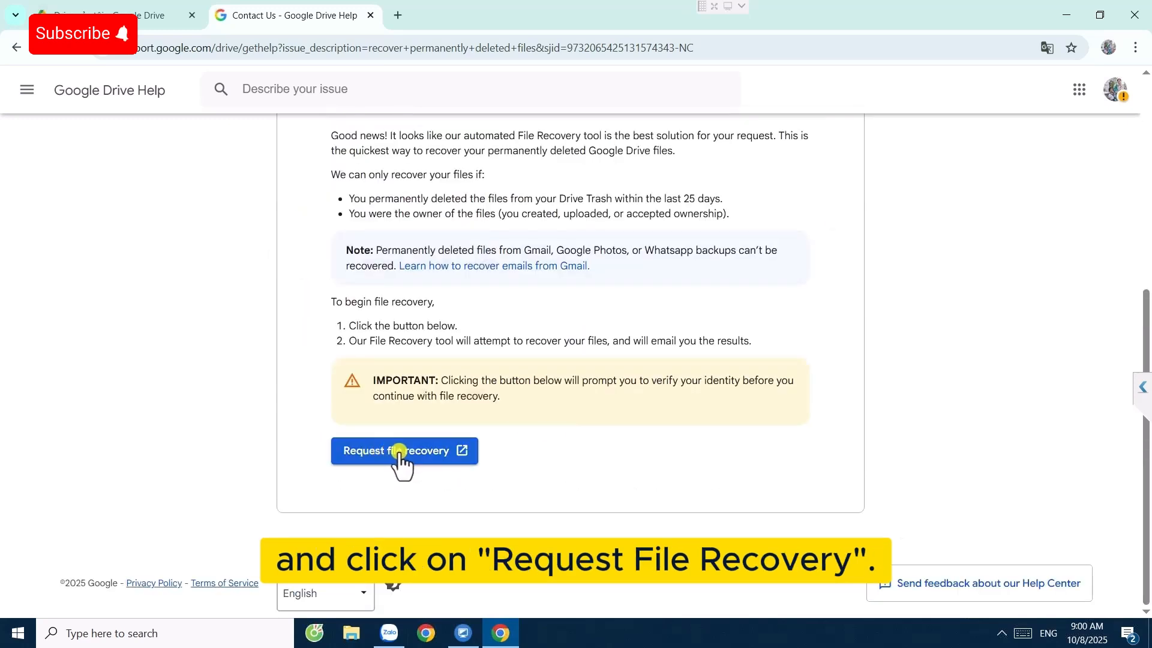
{"action": "left_click", "coordinate": [403, 451]}
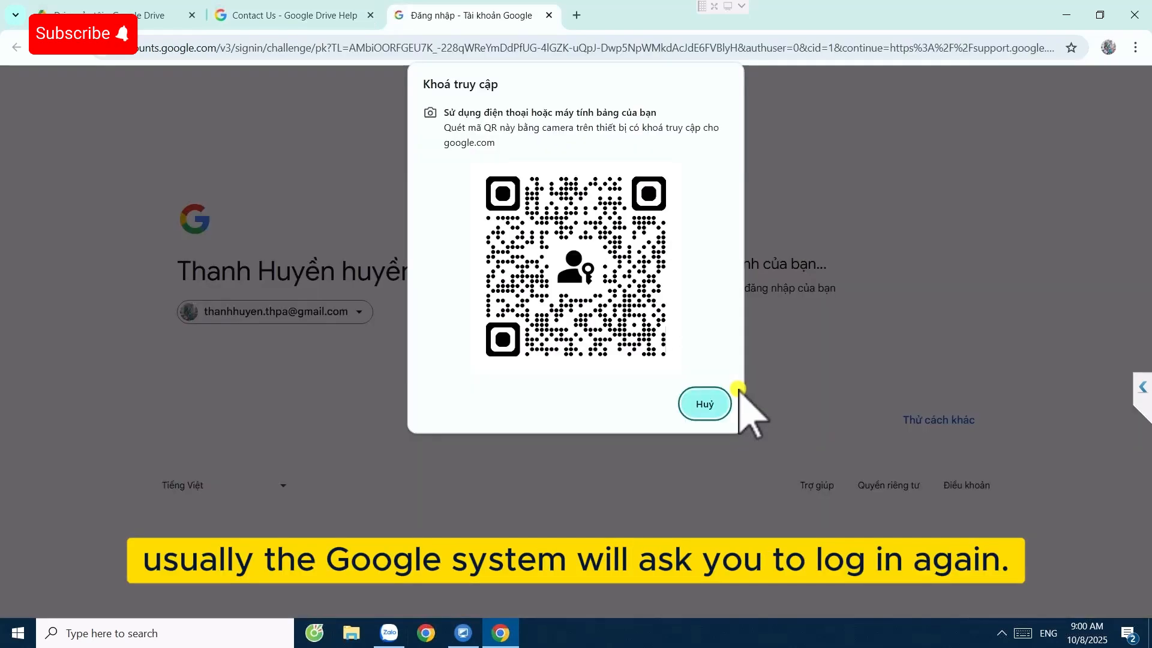
- Skip the passkey QR prompt and verify identity by submitting the account password
{"action": "left_click", "coordinate": [703, 404]}
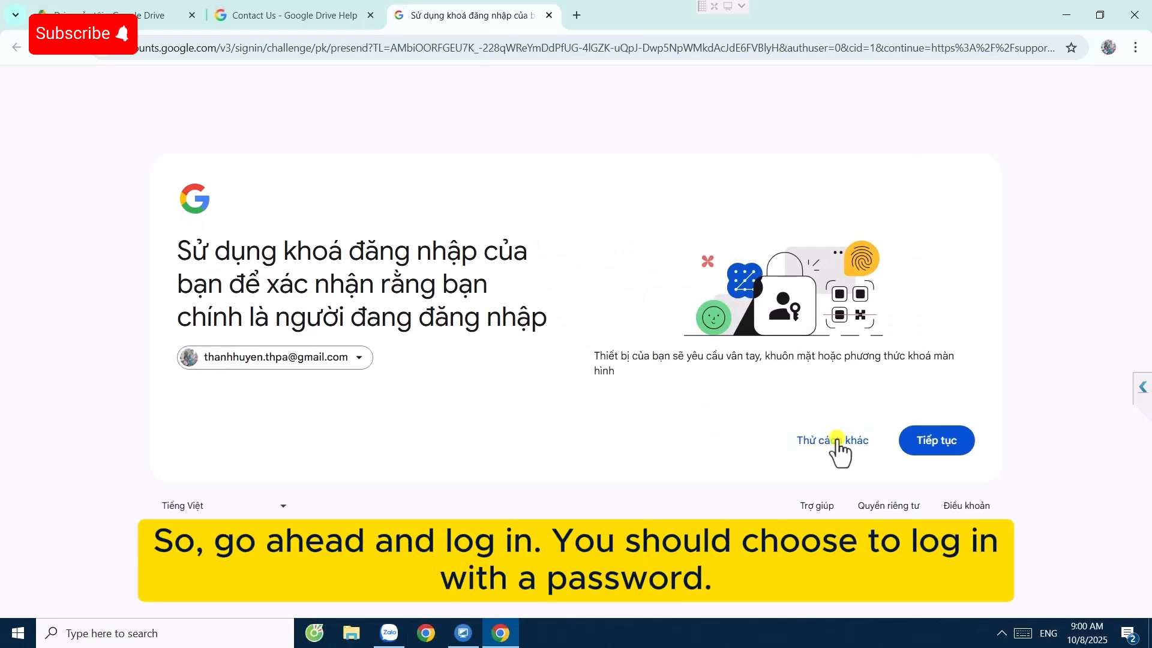
{"action": "left_click", "coordinate": [832, 440]}
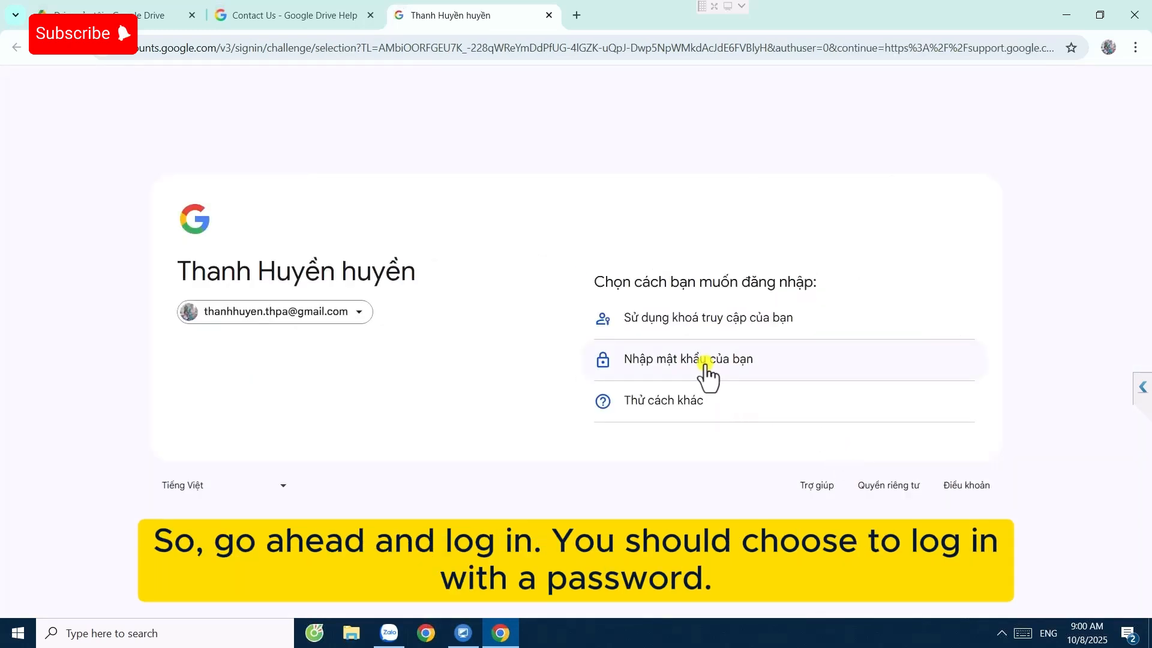
{"action": "left_click", "coordinate": [688, 360]}
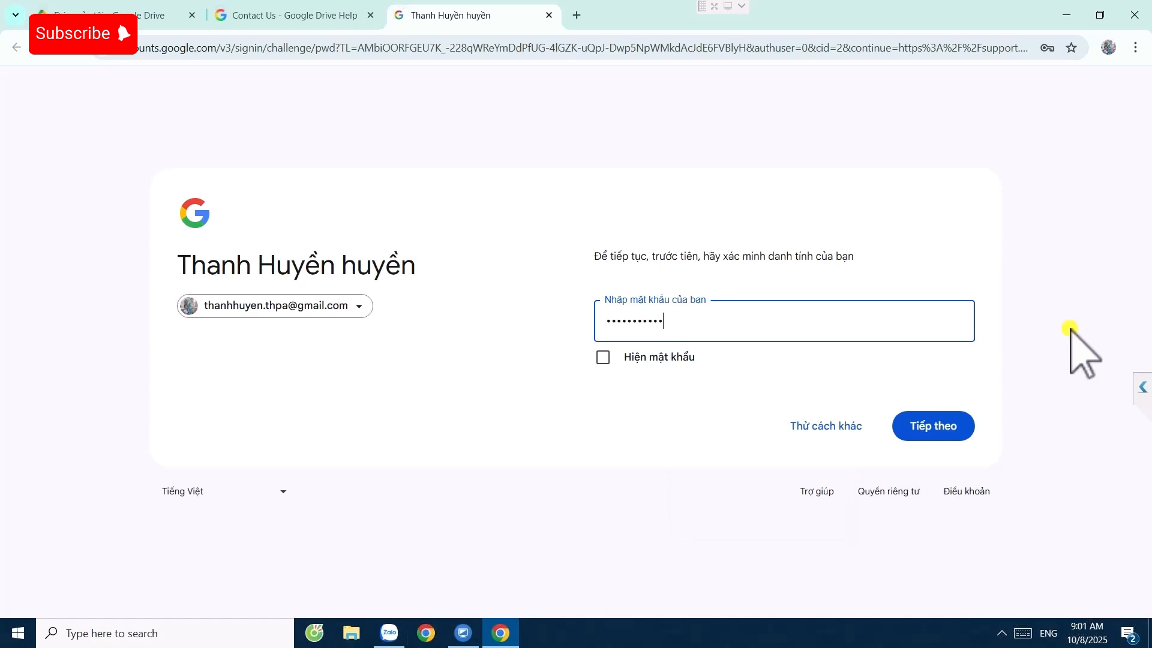
{"action": "left_click", "coordinate": [783, 320]}
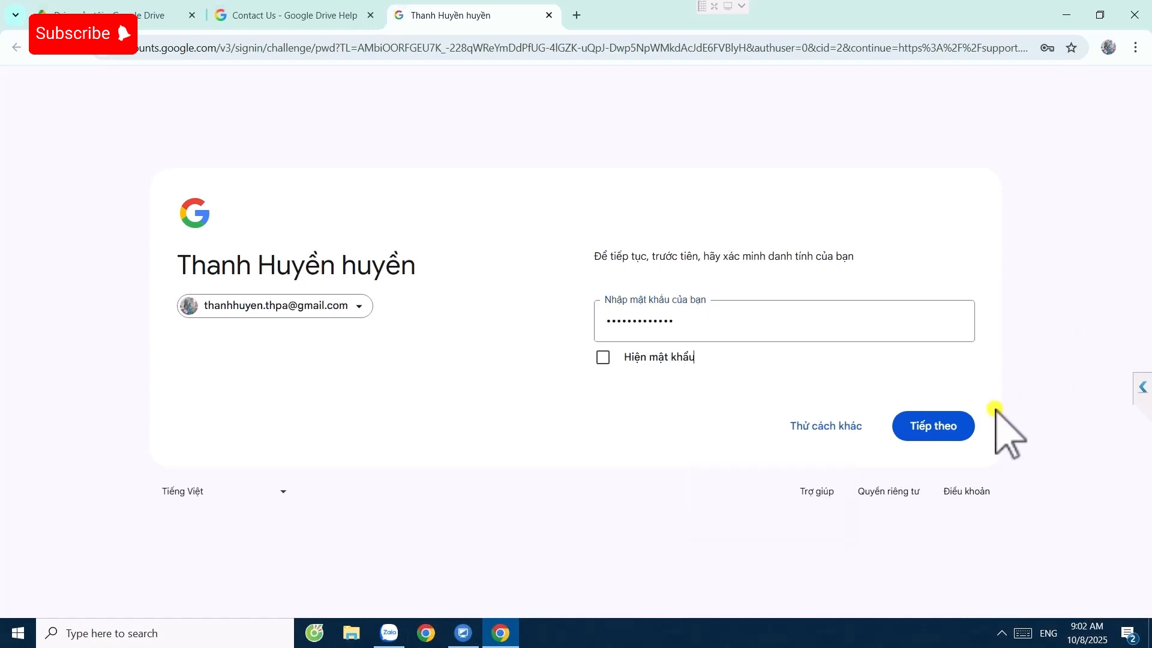
{"action": "left_click", "coordinate": [933, 425]}
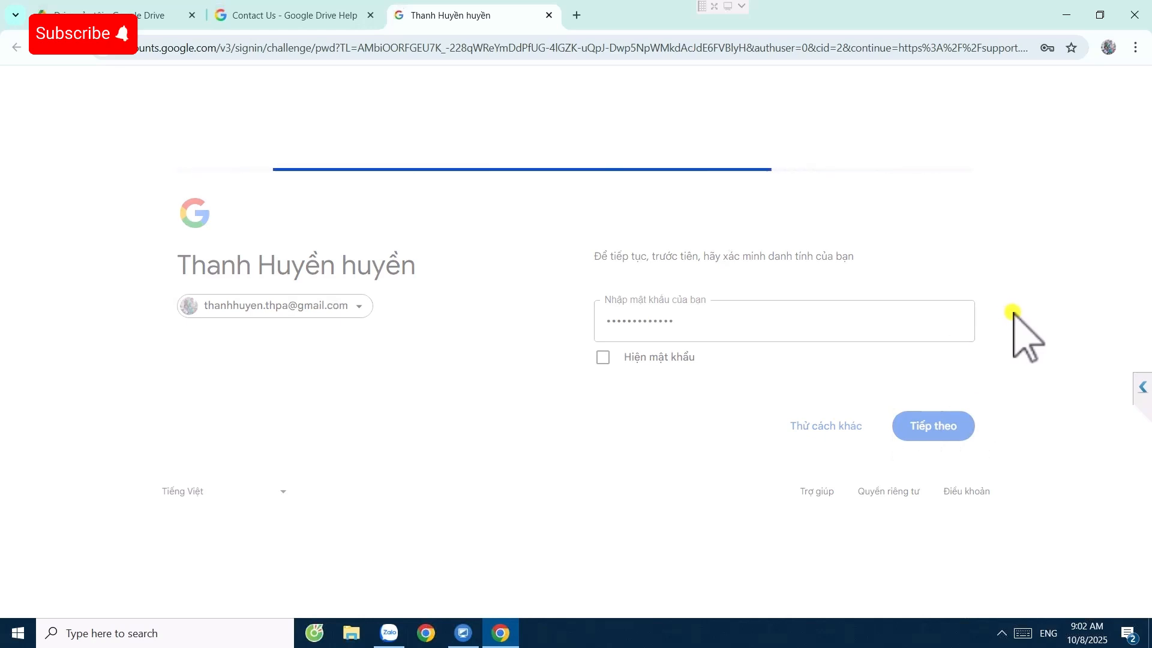
- Decline saving the password, answer No to recovering the files, and continue
{"action": "left_click", "coordinate": [933, 425]}
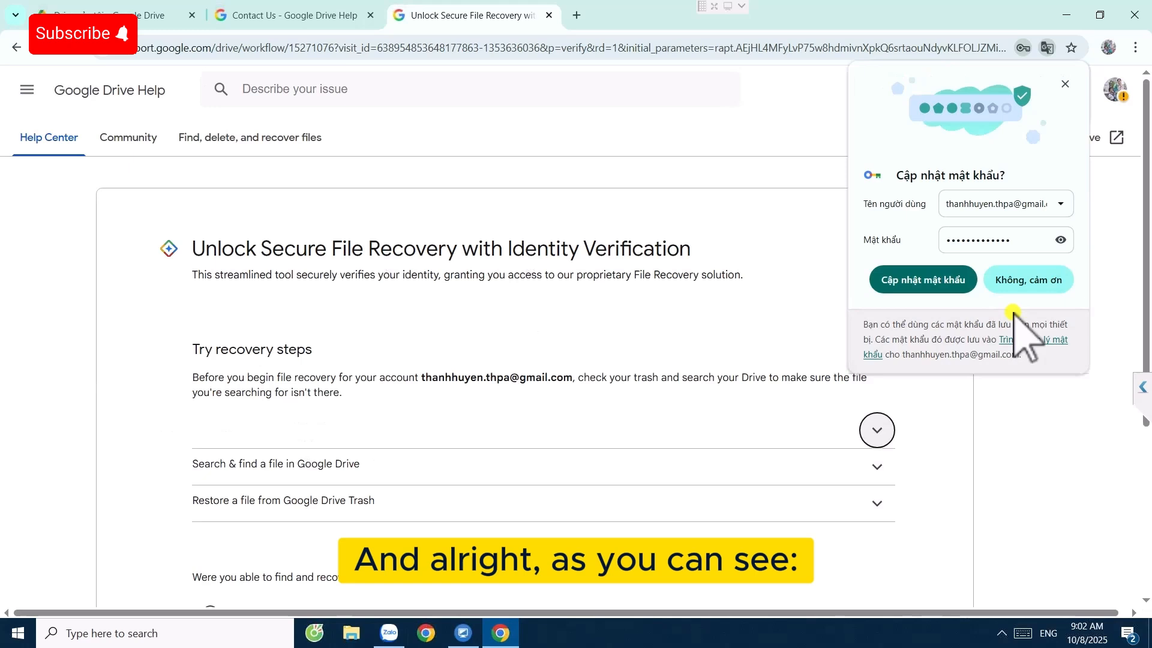
{"action": "left_click", "coordinate": [1027, 279]}
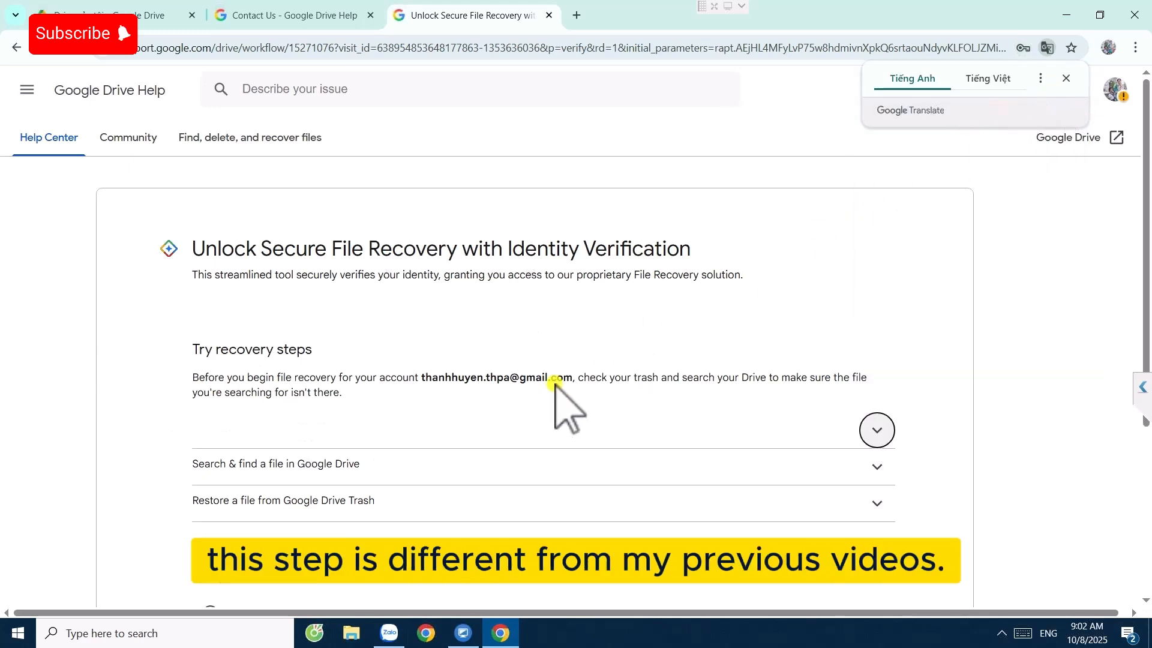
{"action": "scroll", "scroll_direction": "down", "scroll_amount": 3}
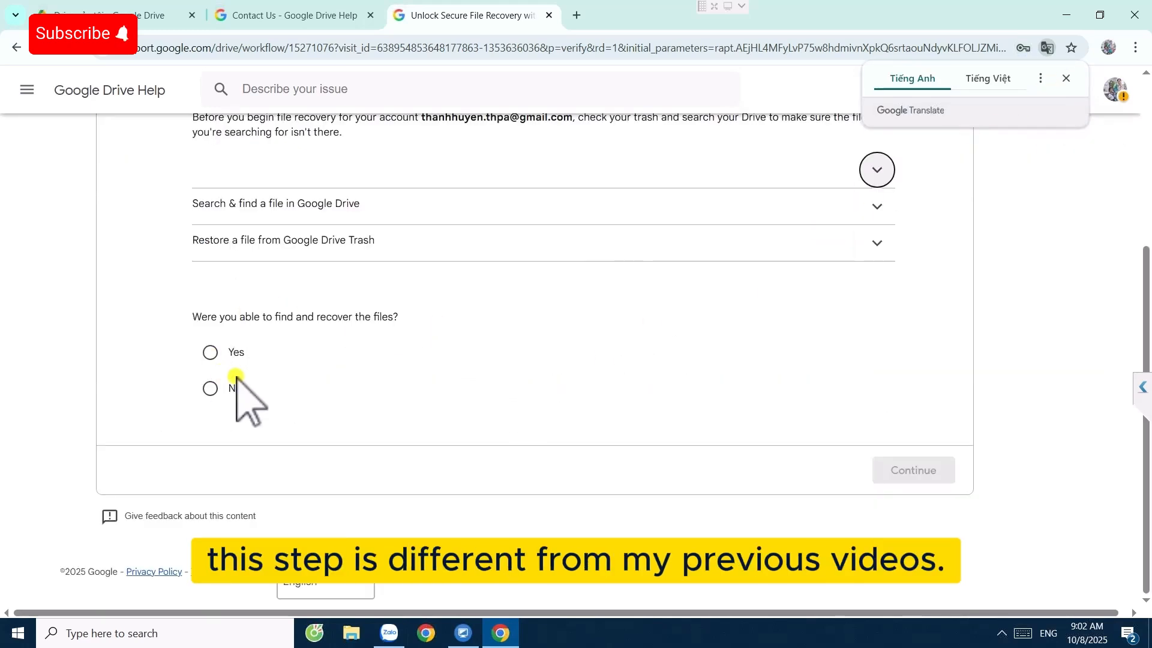
{"action": "left_click", "coordinate": [210, 388]}
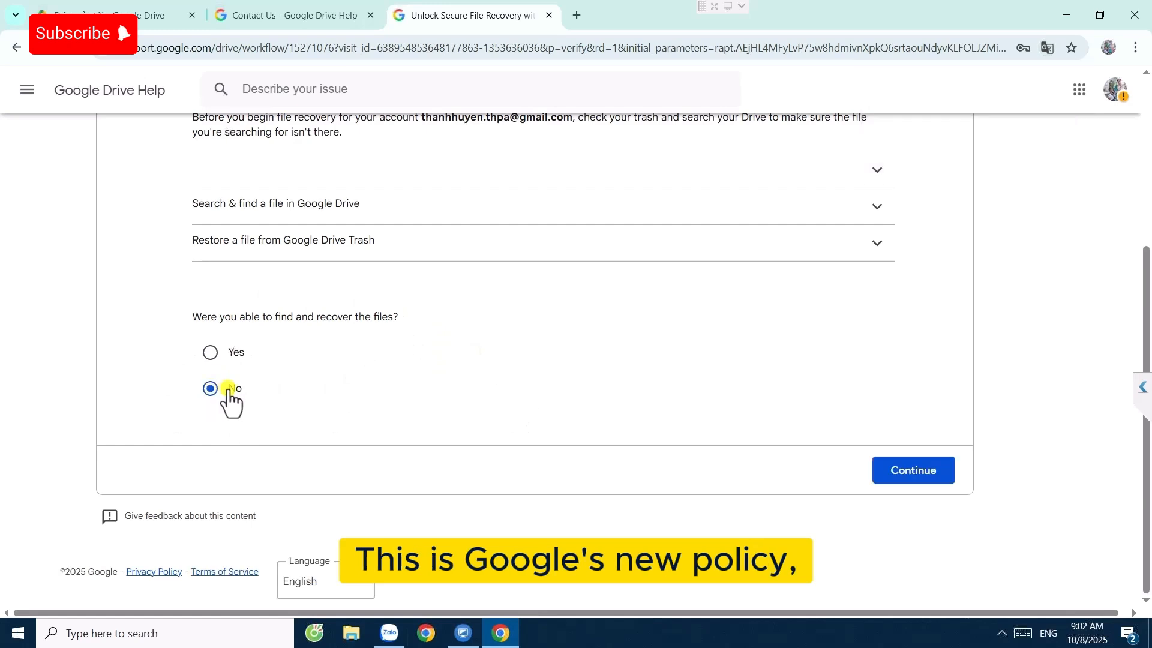
{"action": "left_click", "coordinate": [912, 470]}
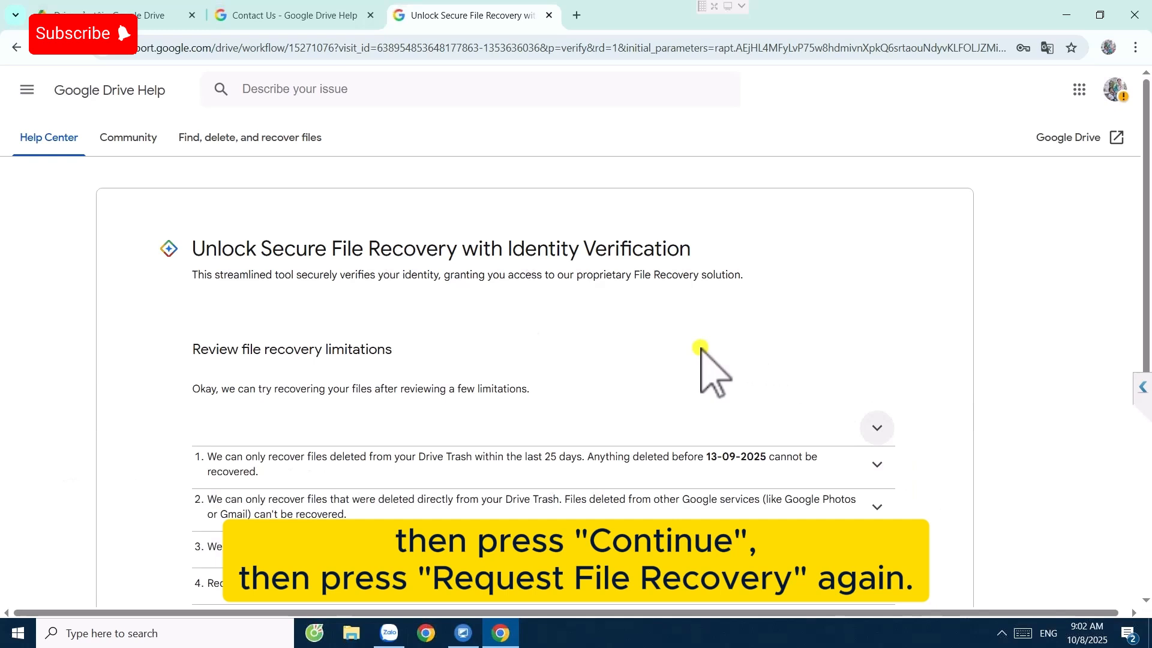
- Review the recovery limitations and submit the file recovery request for a case ID
{"action": "scroll", "scroll_direction": "down", "scroll_amount": 3}
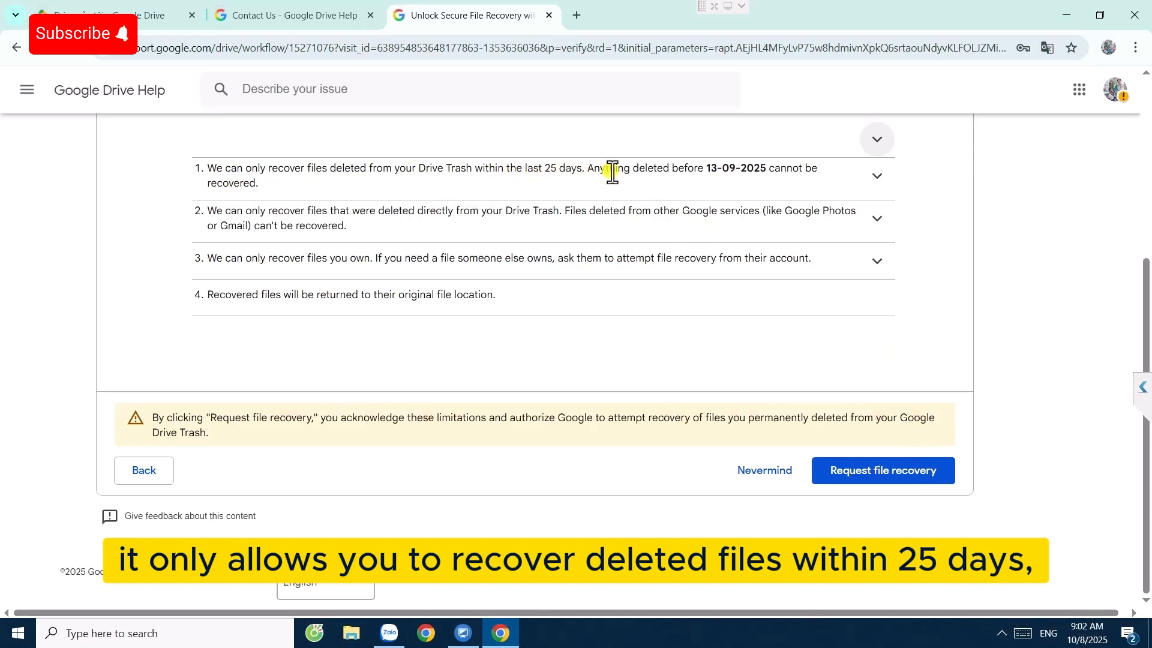
{"action": "mouse_move", "coordinate": [285, 203]}
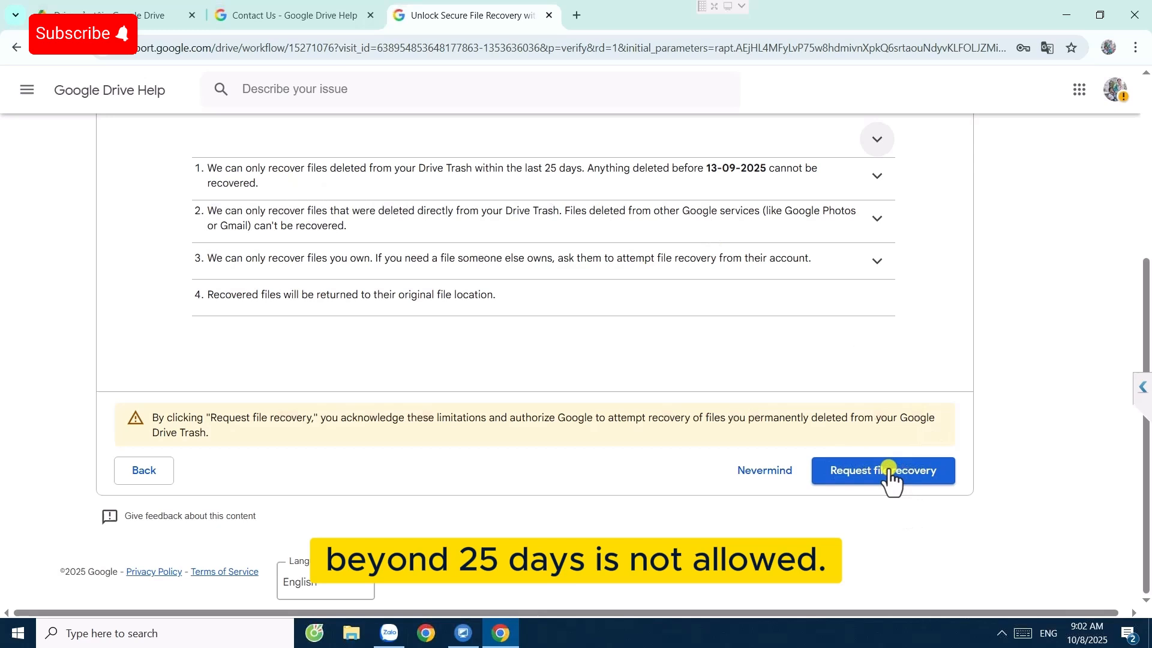
{"action": "left_click", "coordinate": [883, 470]}
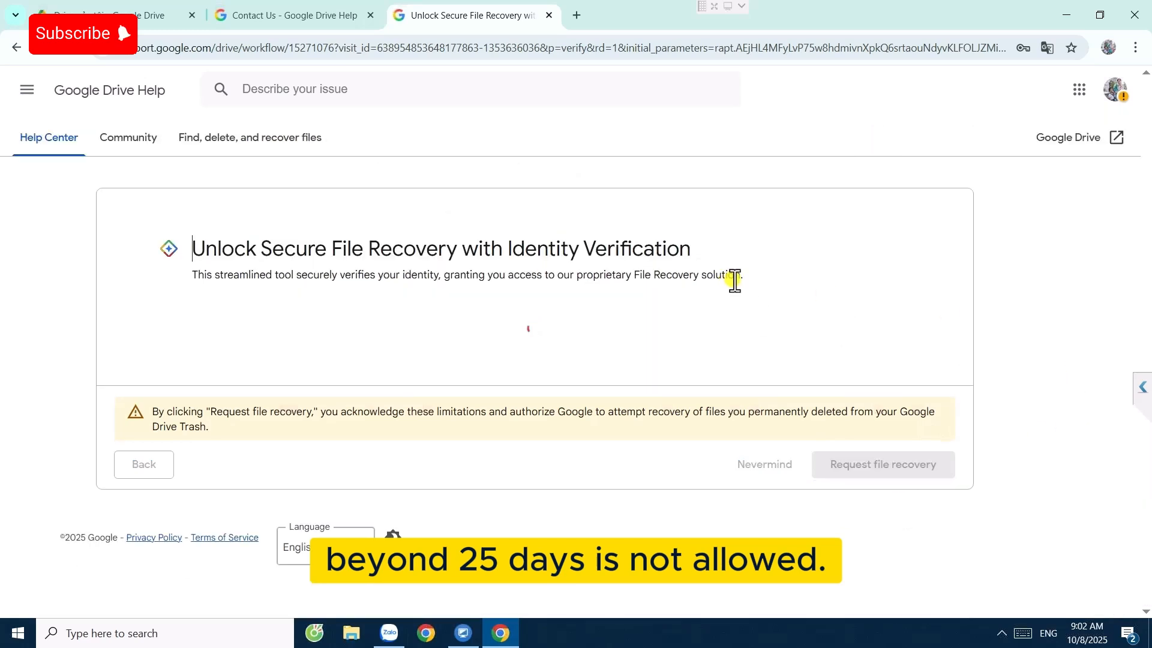
{"action": "left_click", "coordinate": [883, 464]}
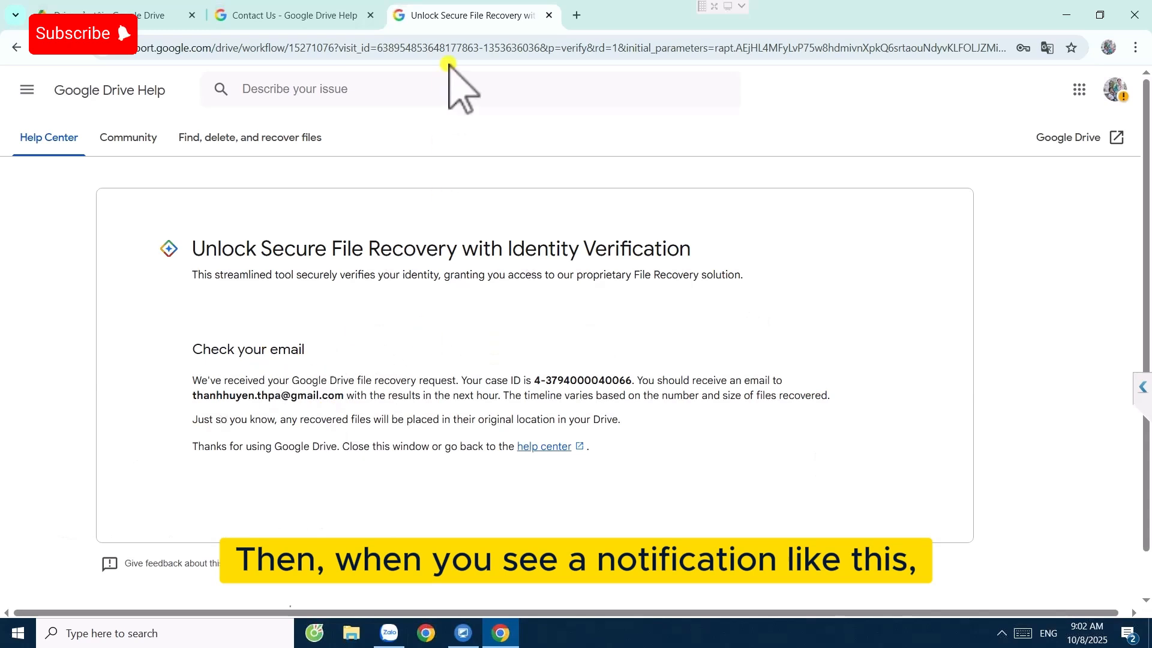
{"action": "mouse_move", "coordinate": [525, 65]}
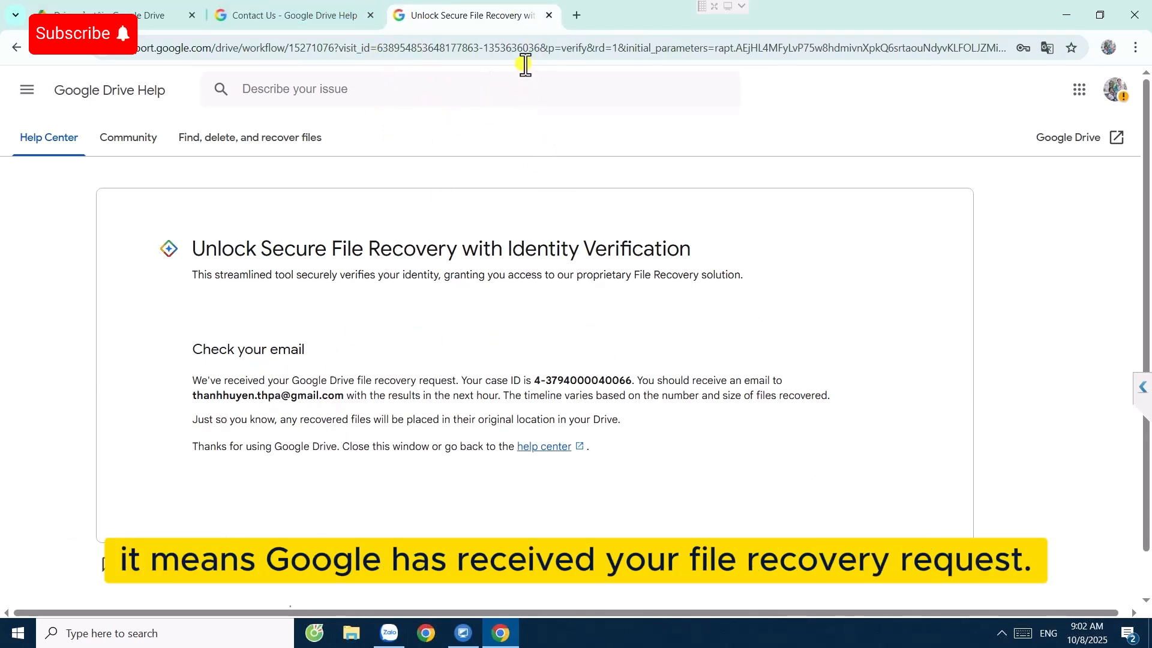
{"action": "mouse_move", "coordinate": [577, 14]}
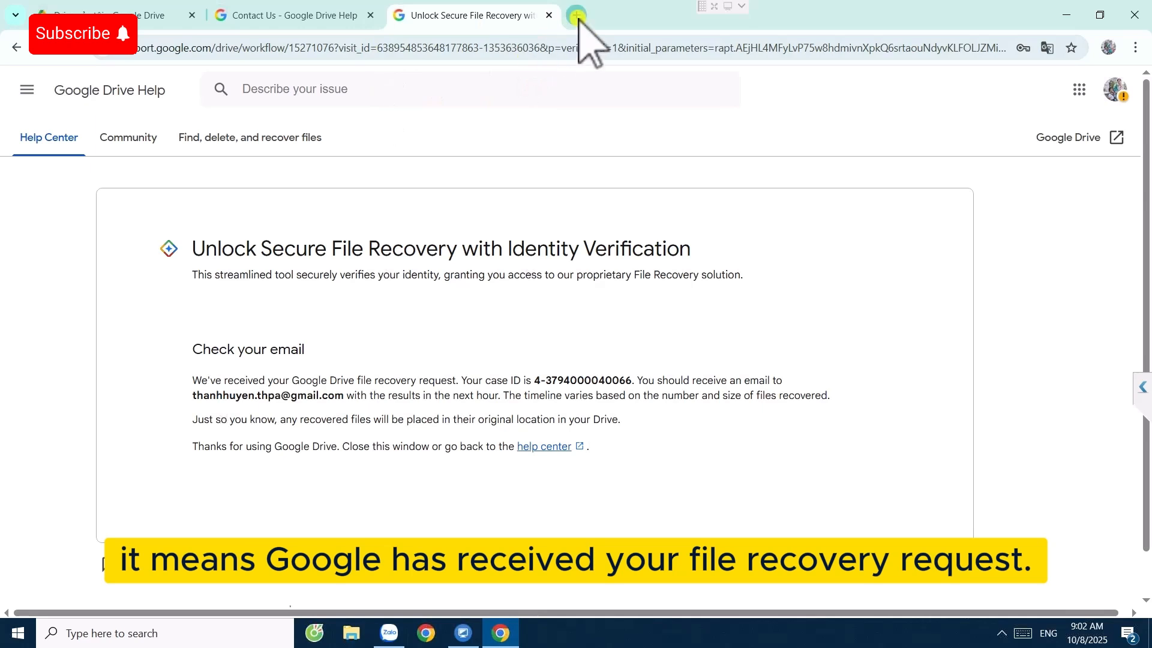
{"action": "left_click", "coordinate": [576, 15]}
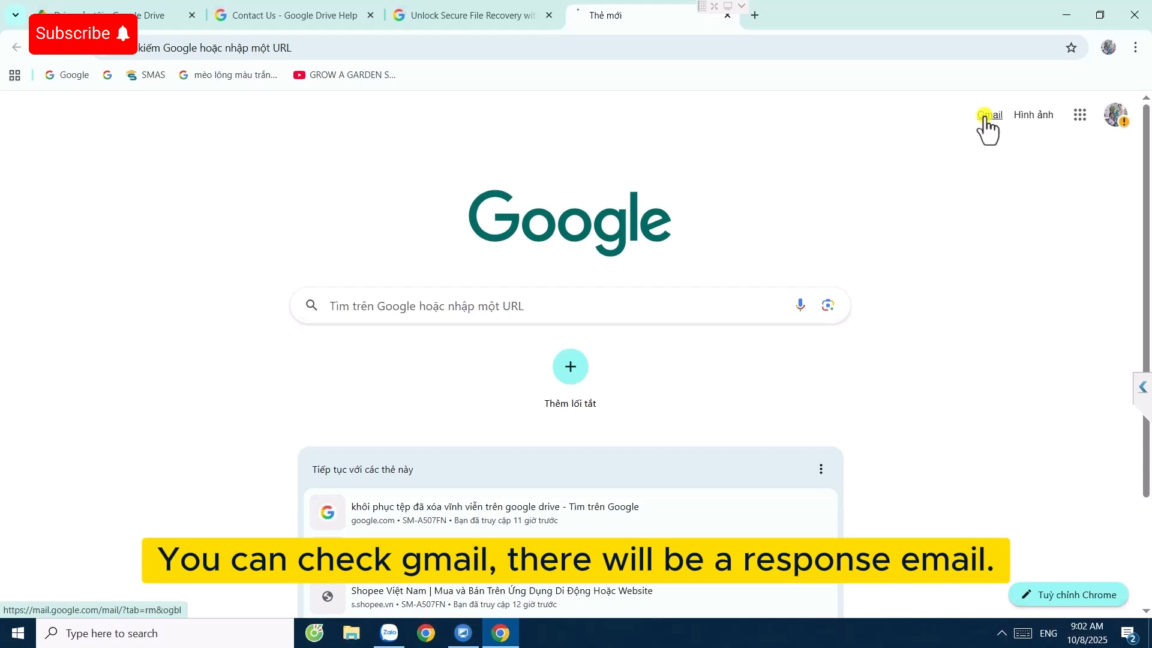
{"action": "left_click", "coordinate": [988, 114]}
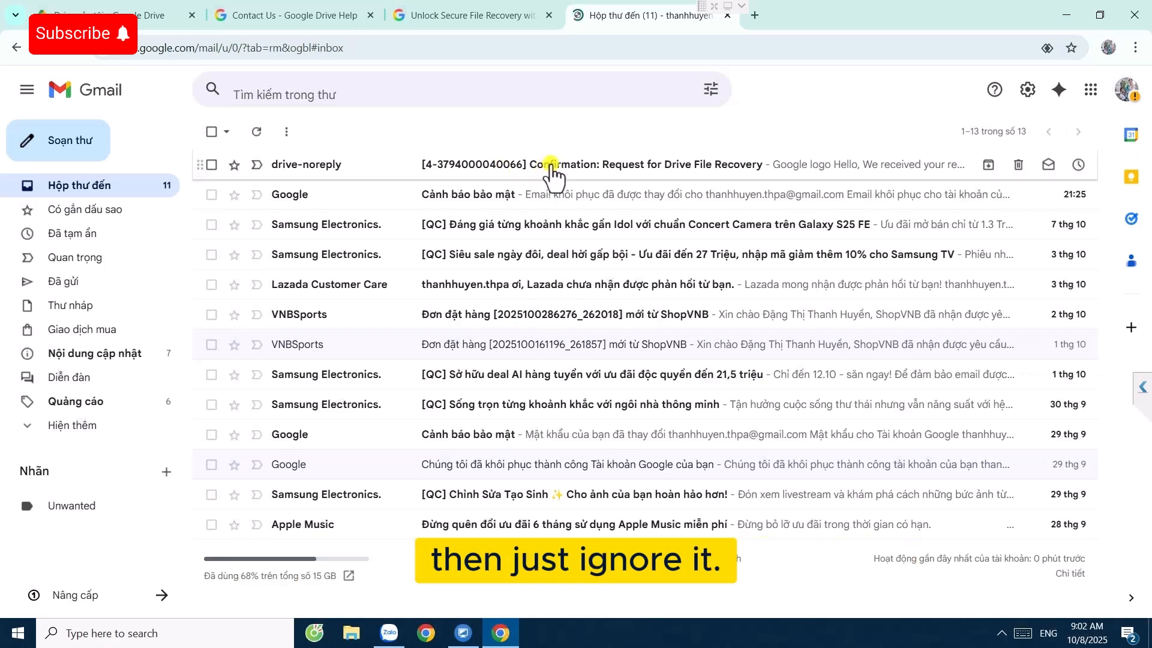
{"action": "left_click", "coordinate": [588, 164]}
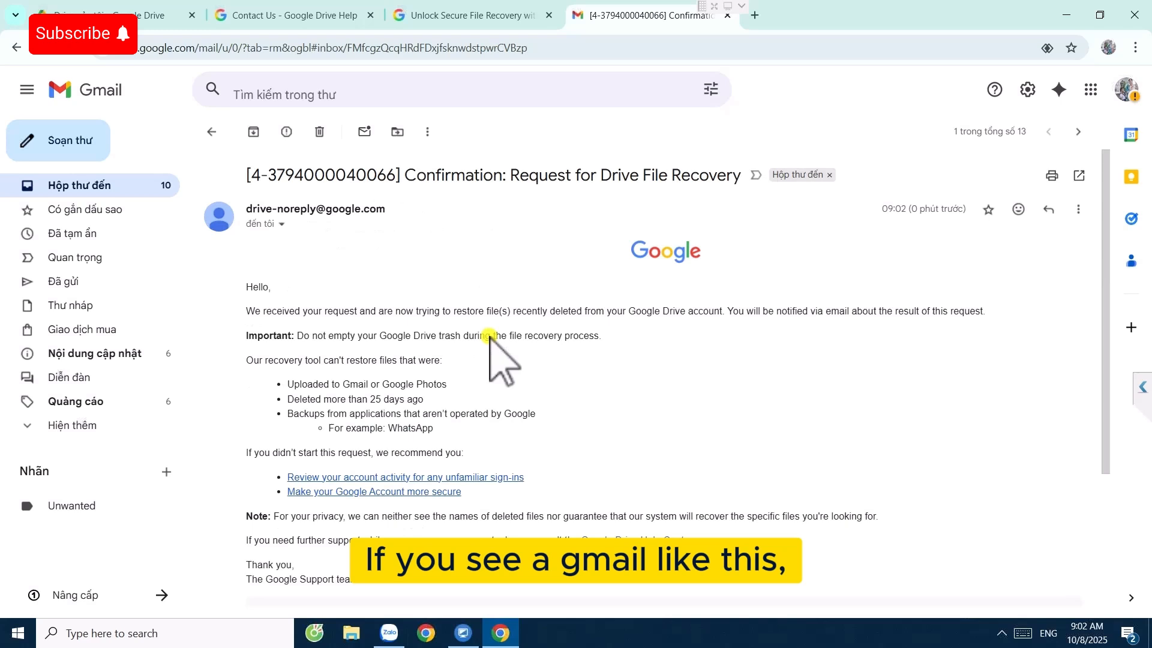
{"action": "mouse_move", "coordinate": [108, 185]}
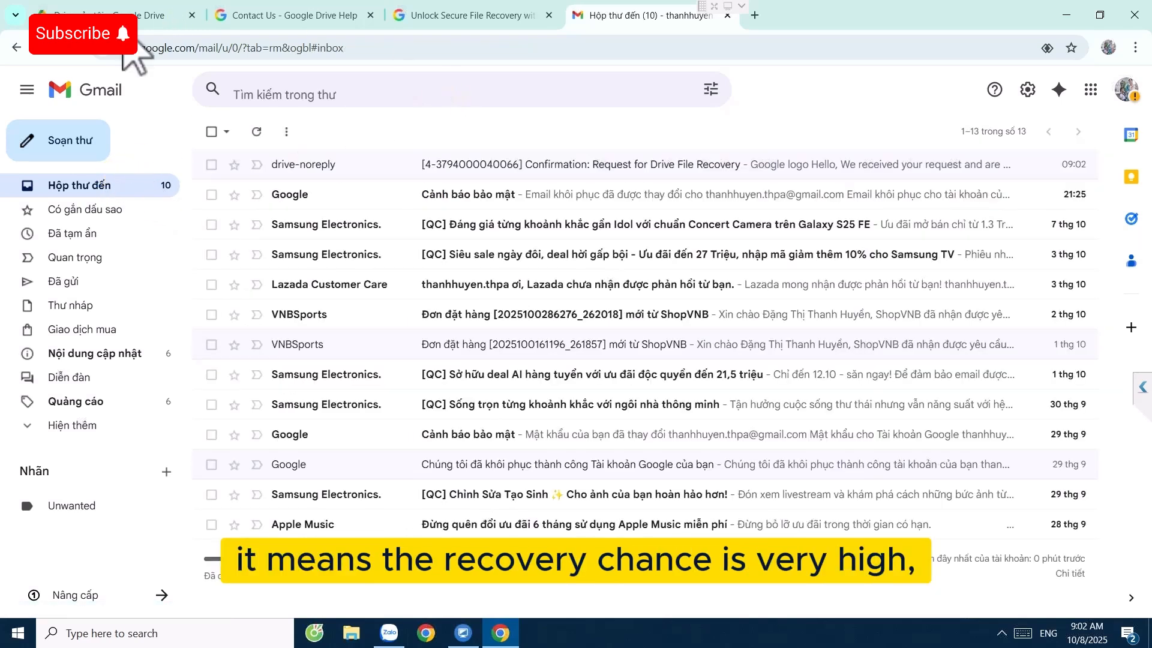
{"action": "left_click", "coordinate": [102, 14]}
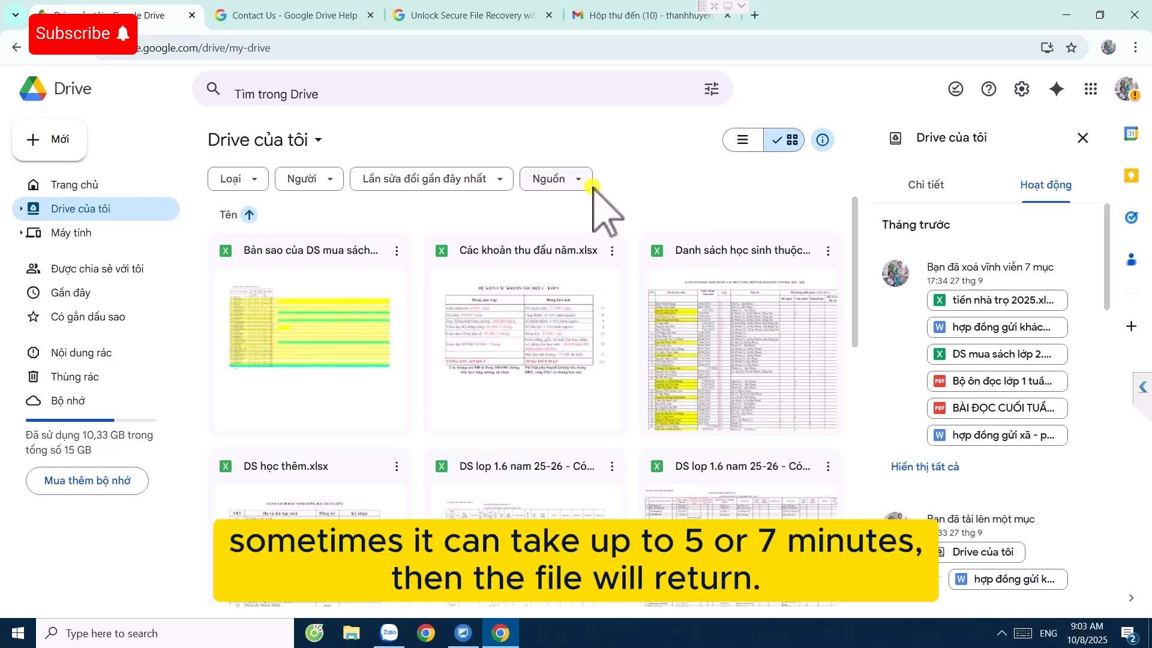
- Reload the Drive tab and scroll My Drive activity to the 14 items restored today
{"action": "right_click", "coordinate": [111, 15]}
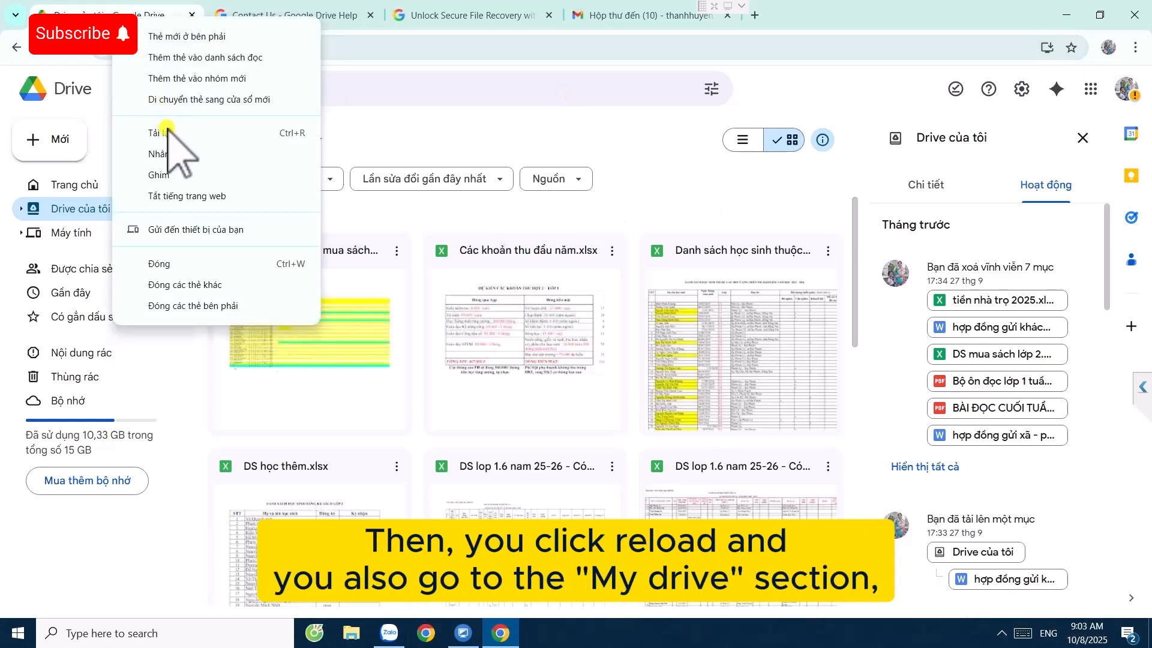
{"action": "left_click", "coordinate": [158, 133]}
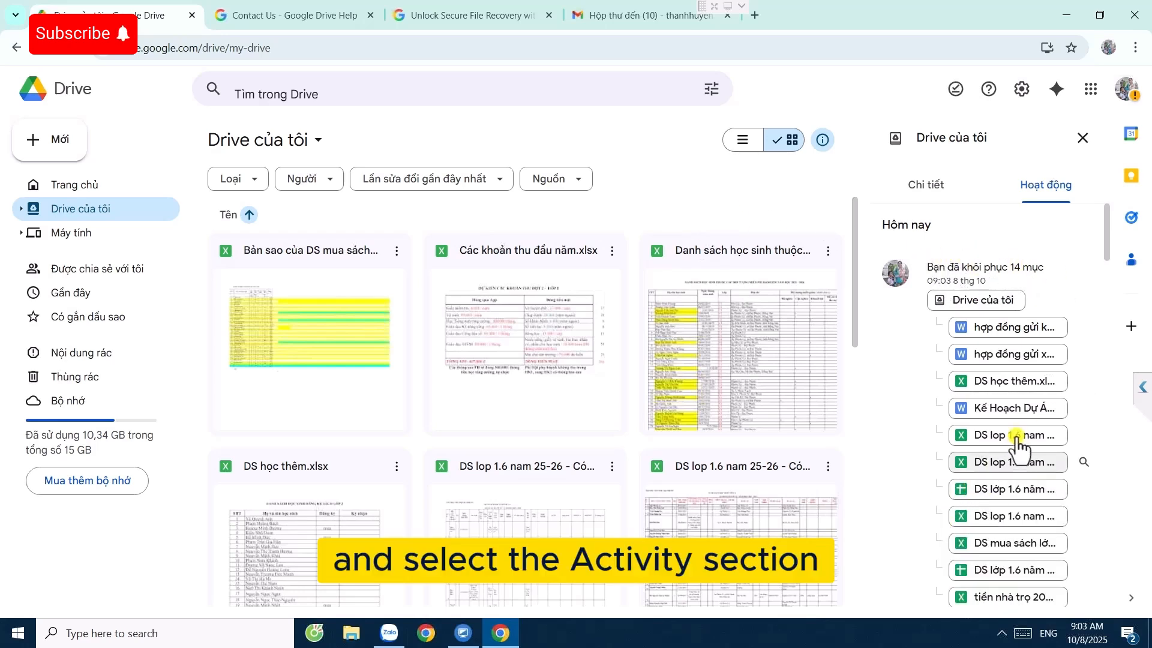
{"action": "scroll", "scroll_direction": "down", "scroll_amount": 3}
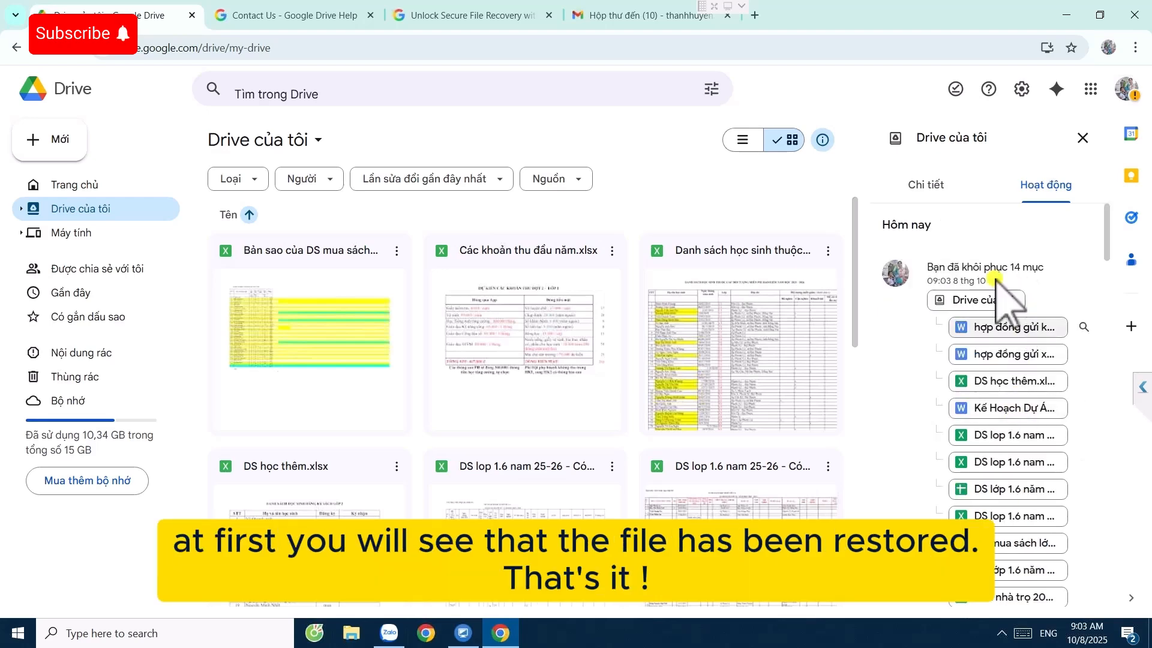
{"action": "scroll", "scroll_direction": "down", "scroll_amount": 3}
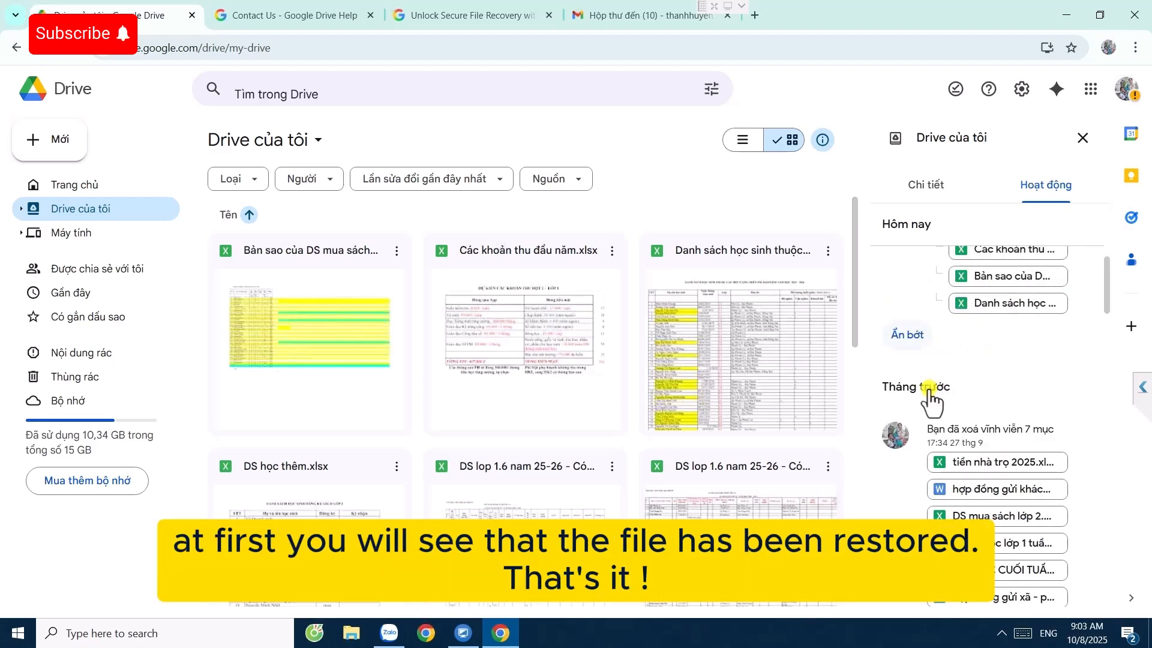